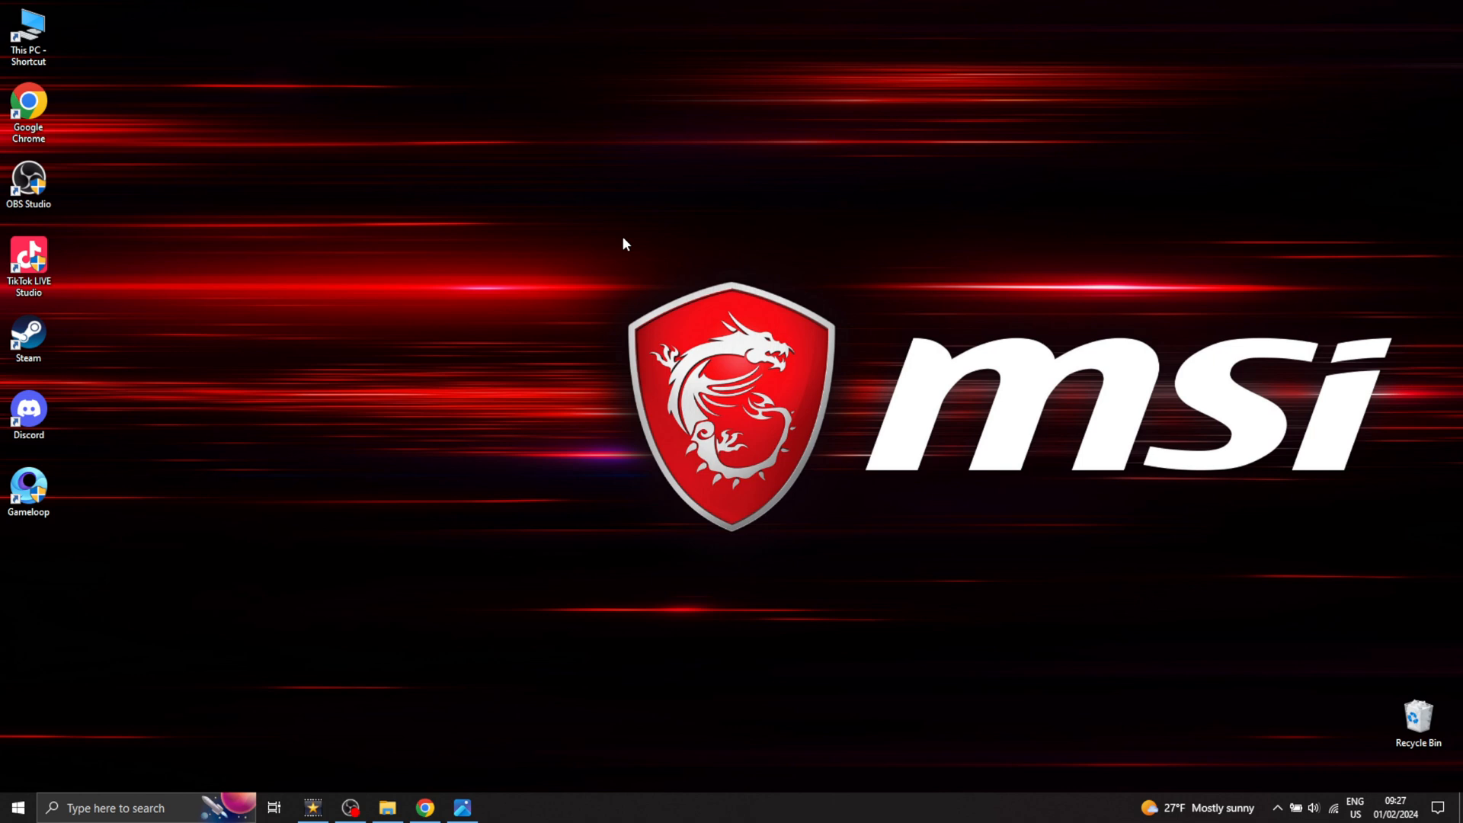
Show PUBG Requirements.png from the taskbar in Windows Photos.
click(460, 808)
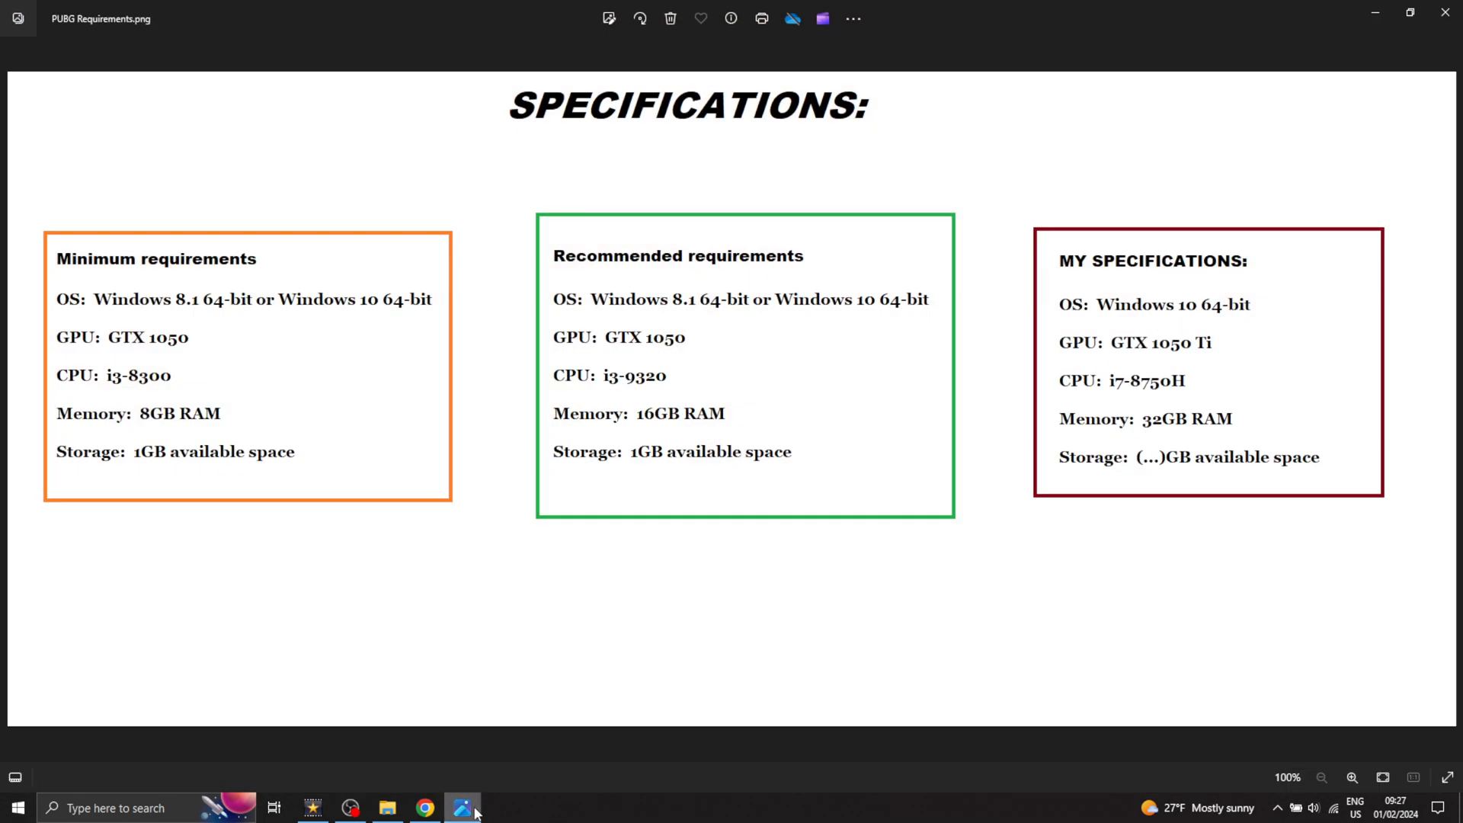
mouse_move(685, 716)
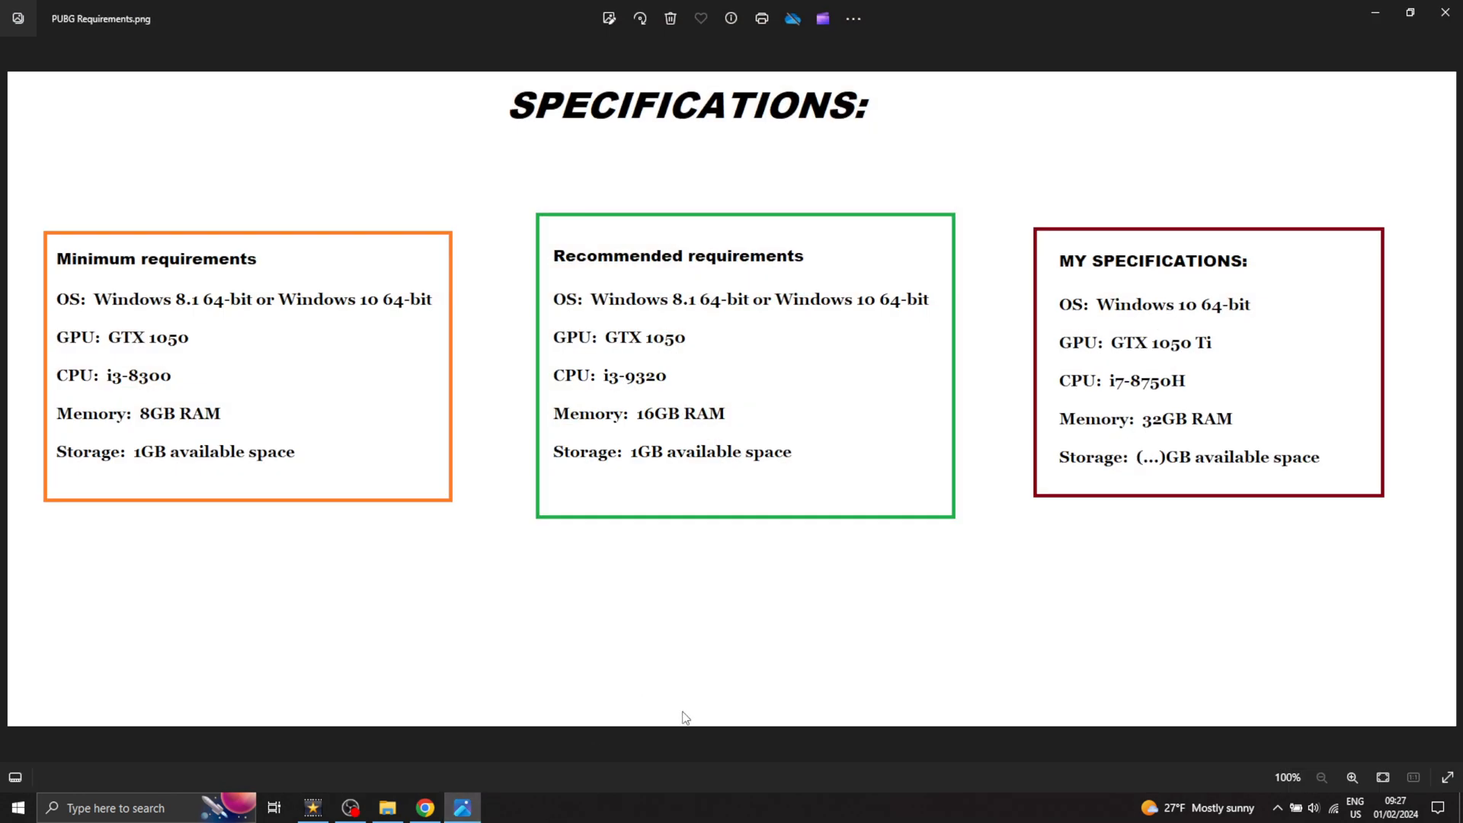
mouse_move(817, 688)
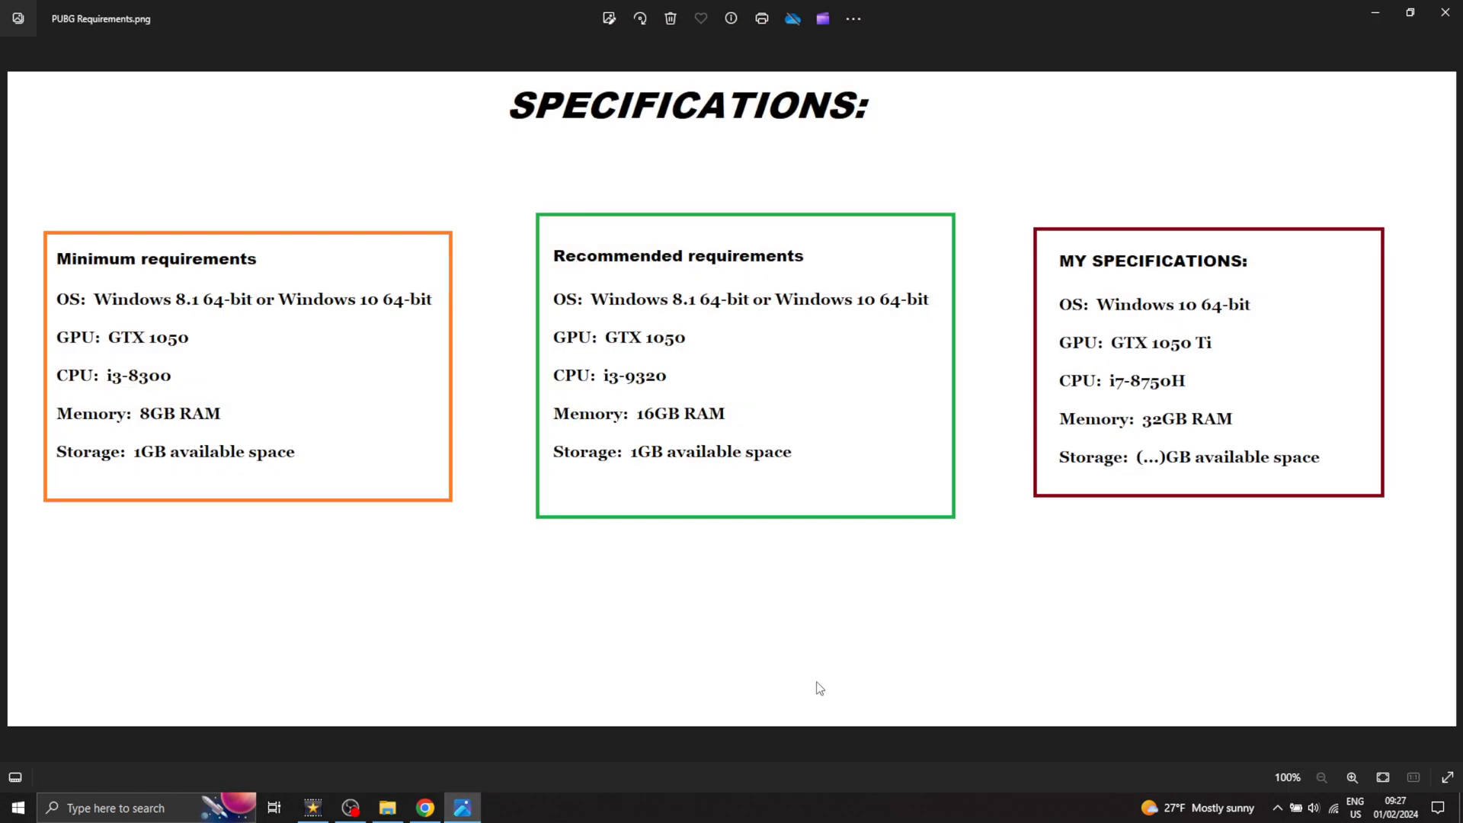
mouse_move(865, 683)
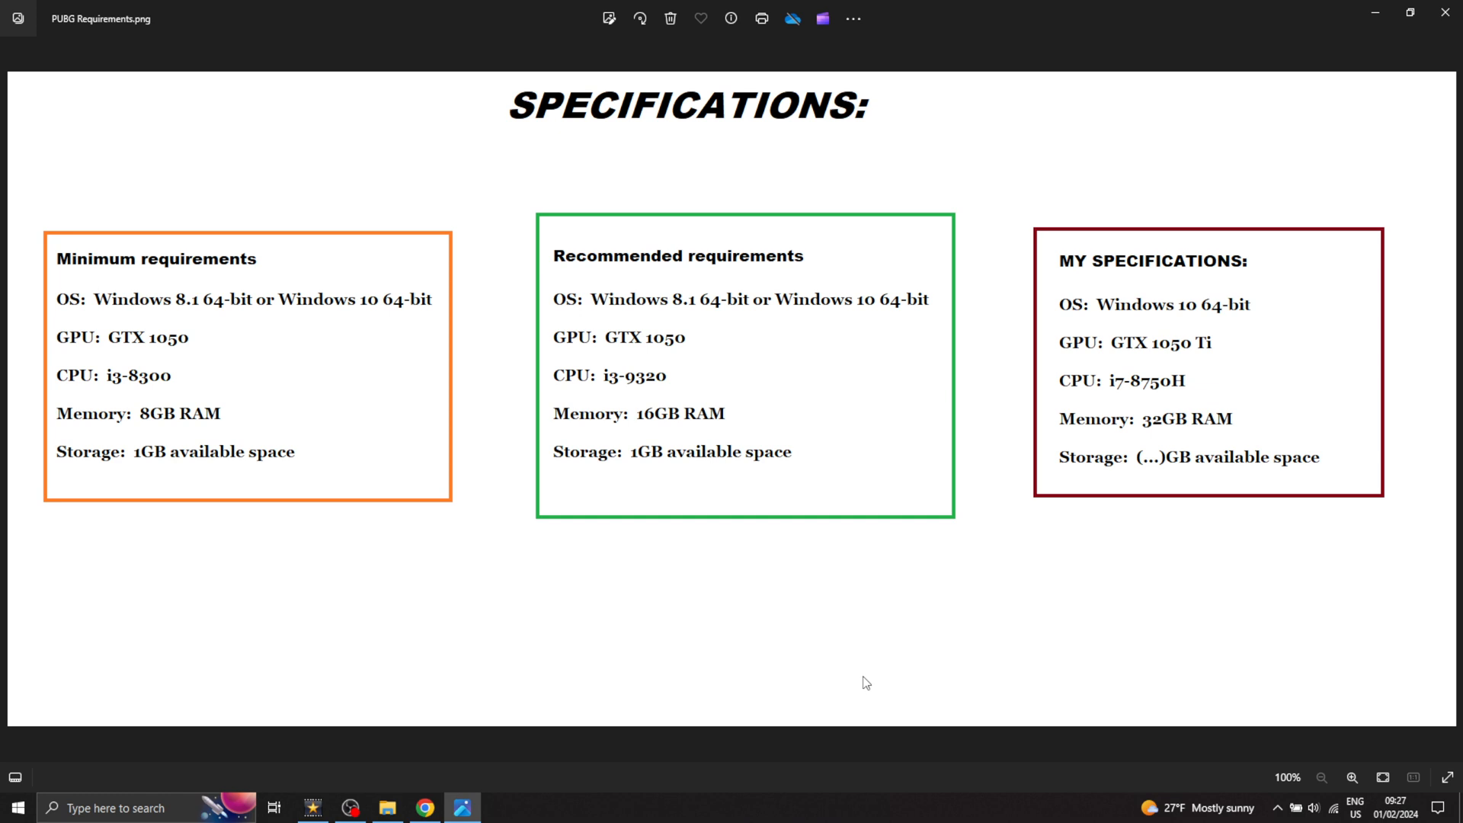
mouse_move(656, 630)
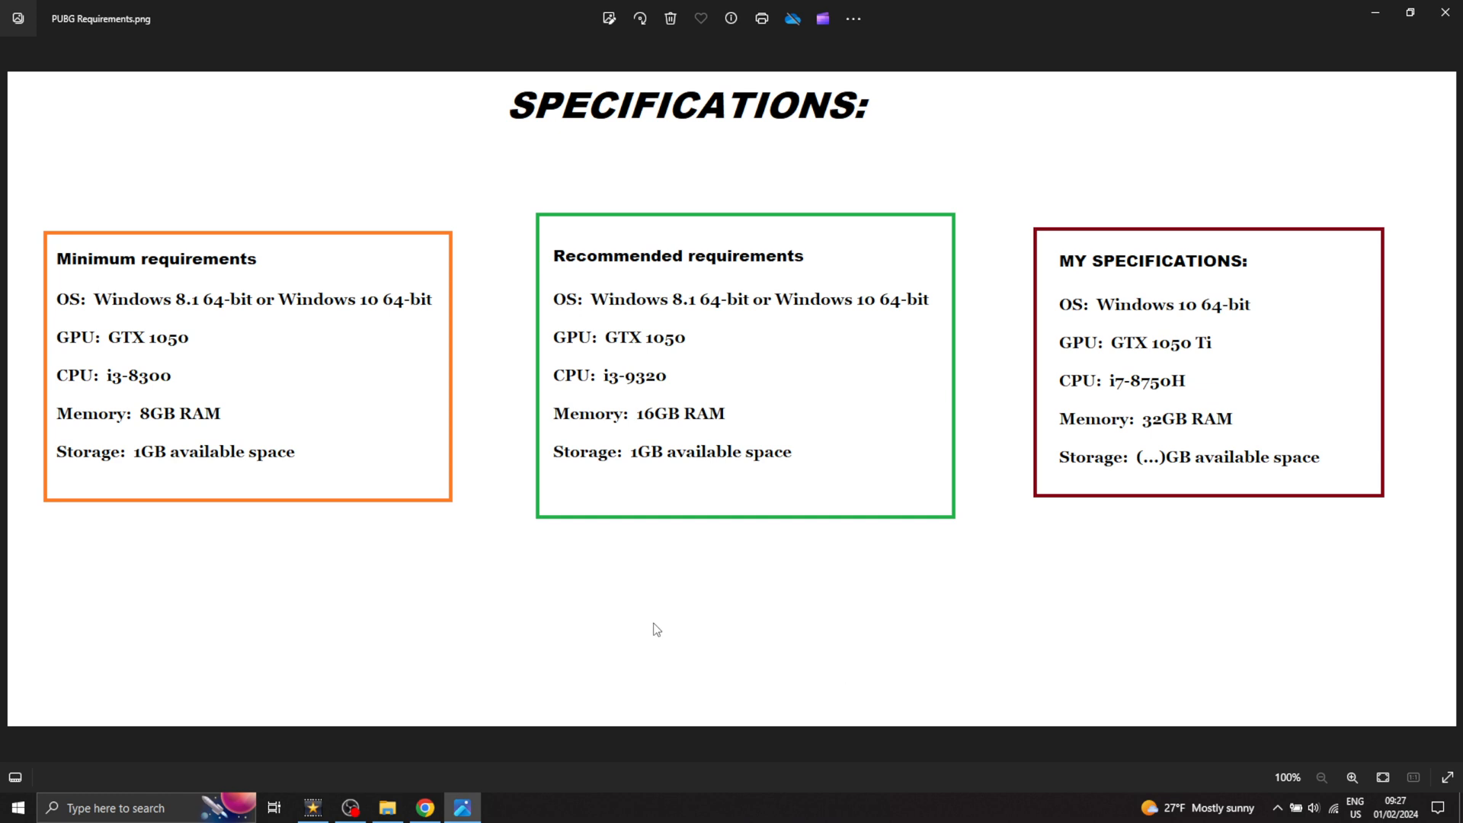
mouse_move(922, 289)
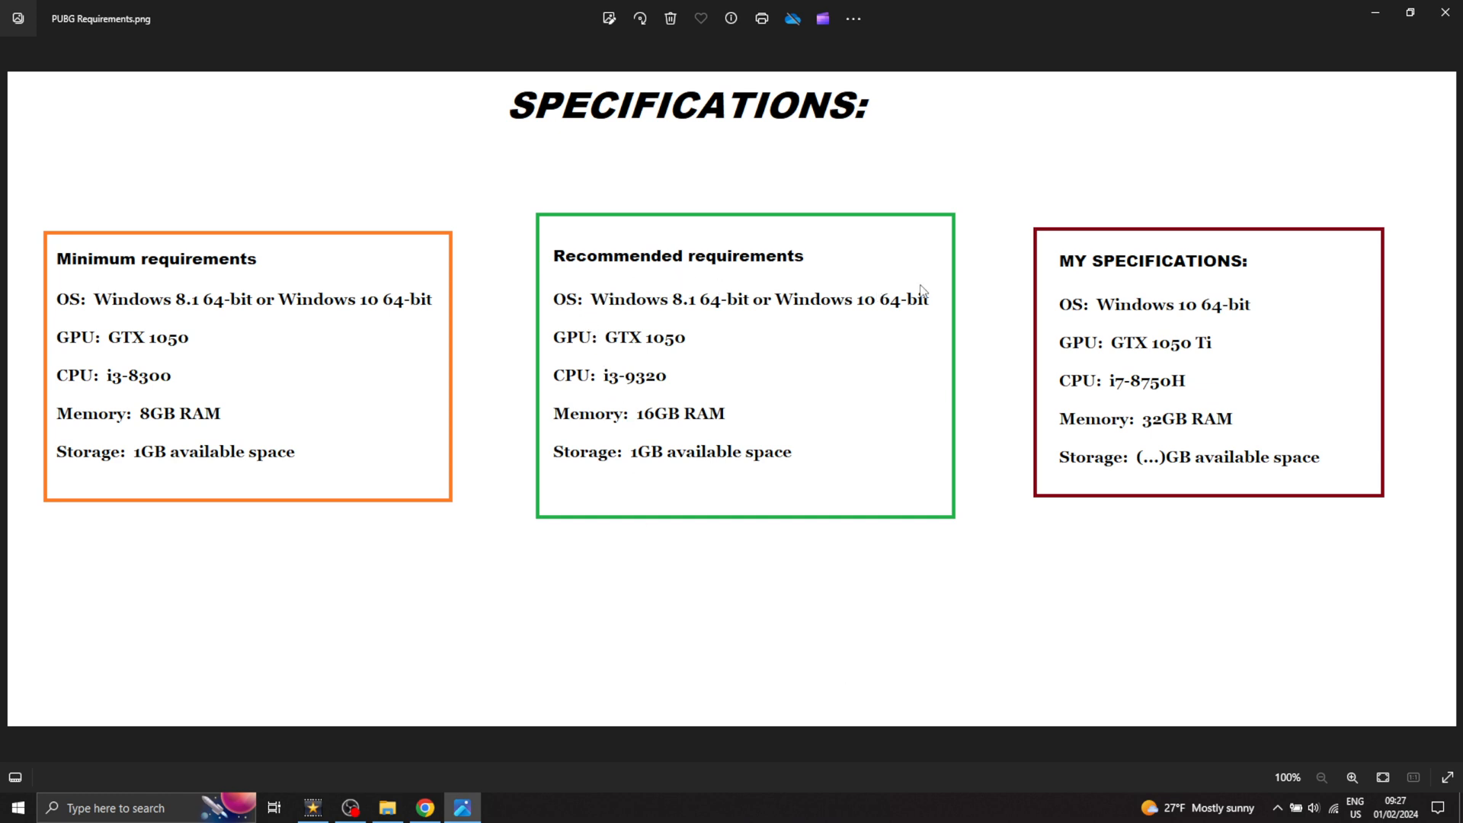
mouse_move(538, 534)
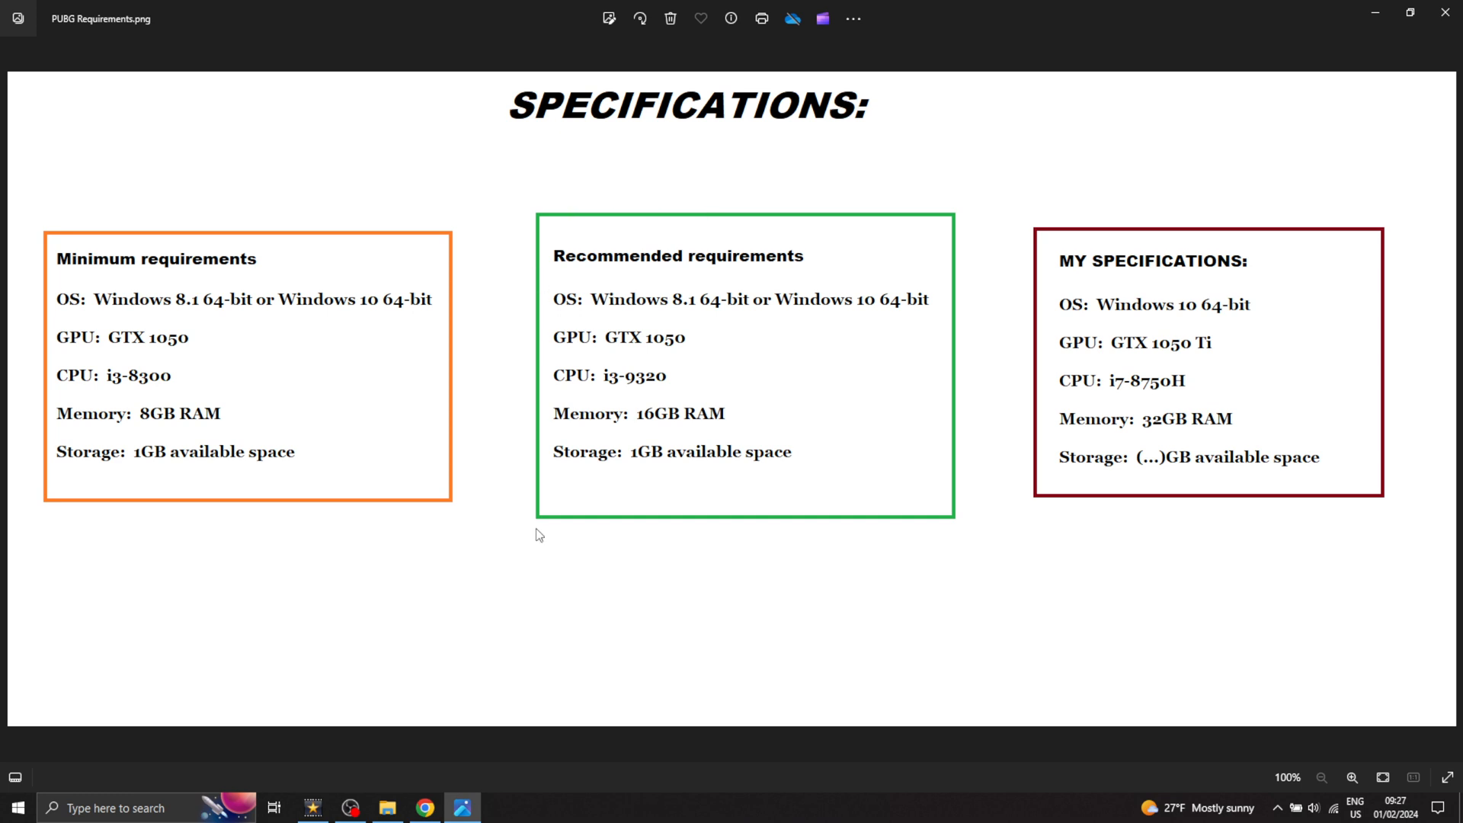
mouse_move(365, 275)
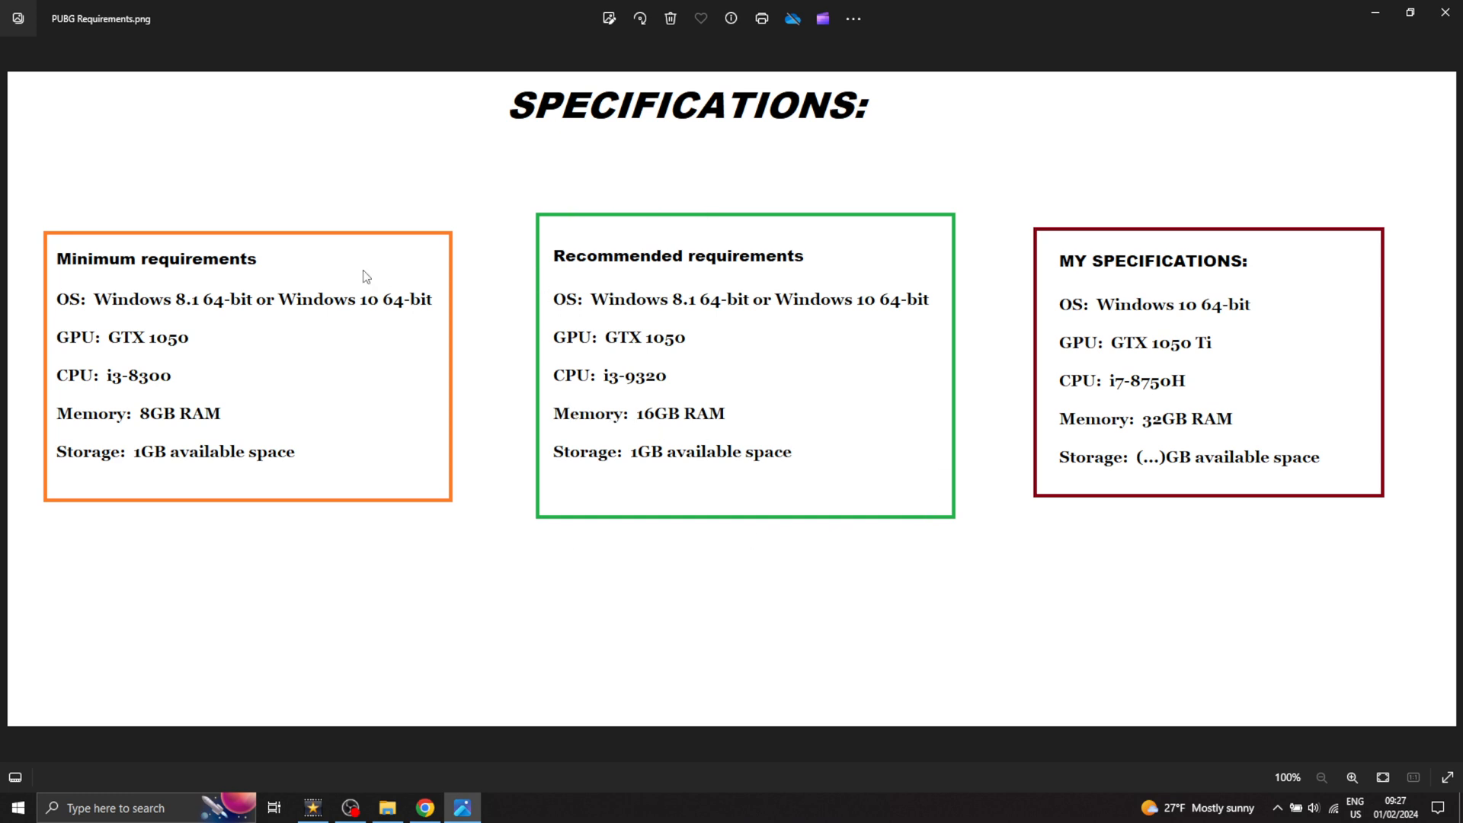
mouse_move(75, 261)
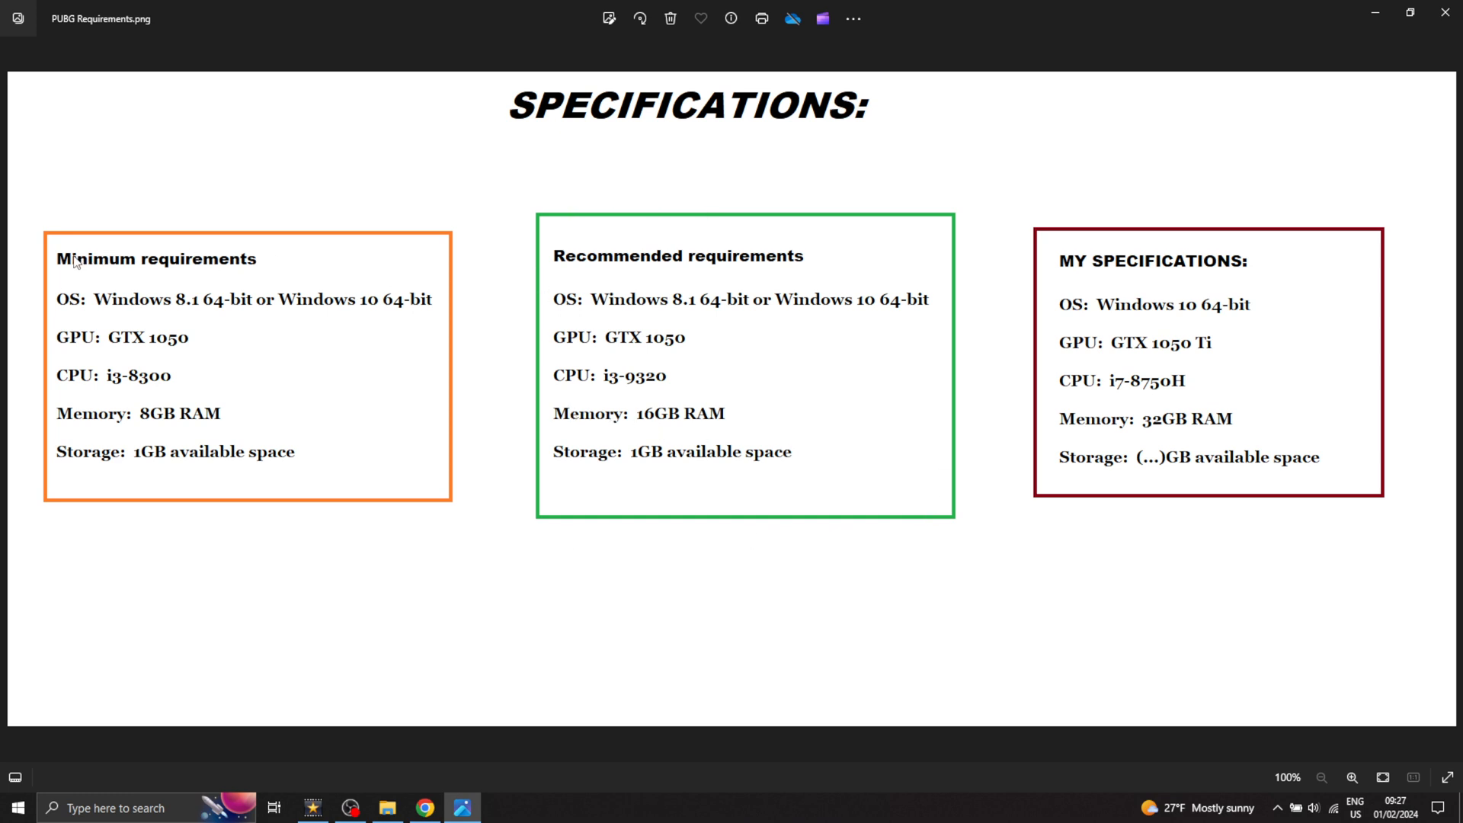
mouse_move(79, 501)
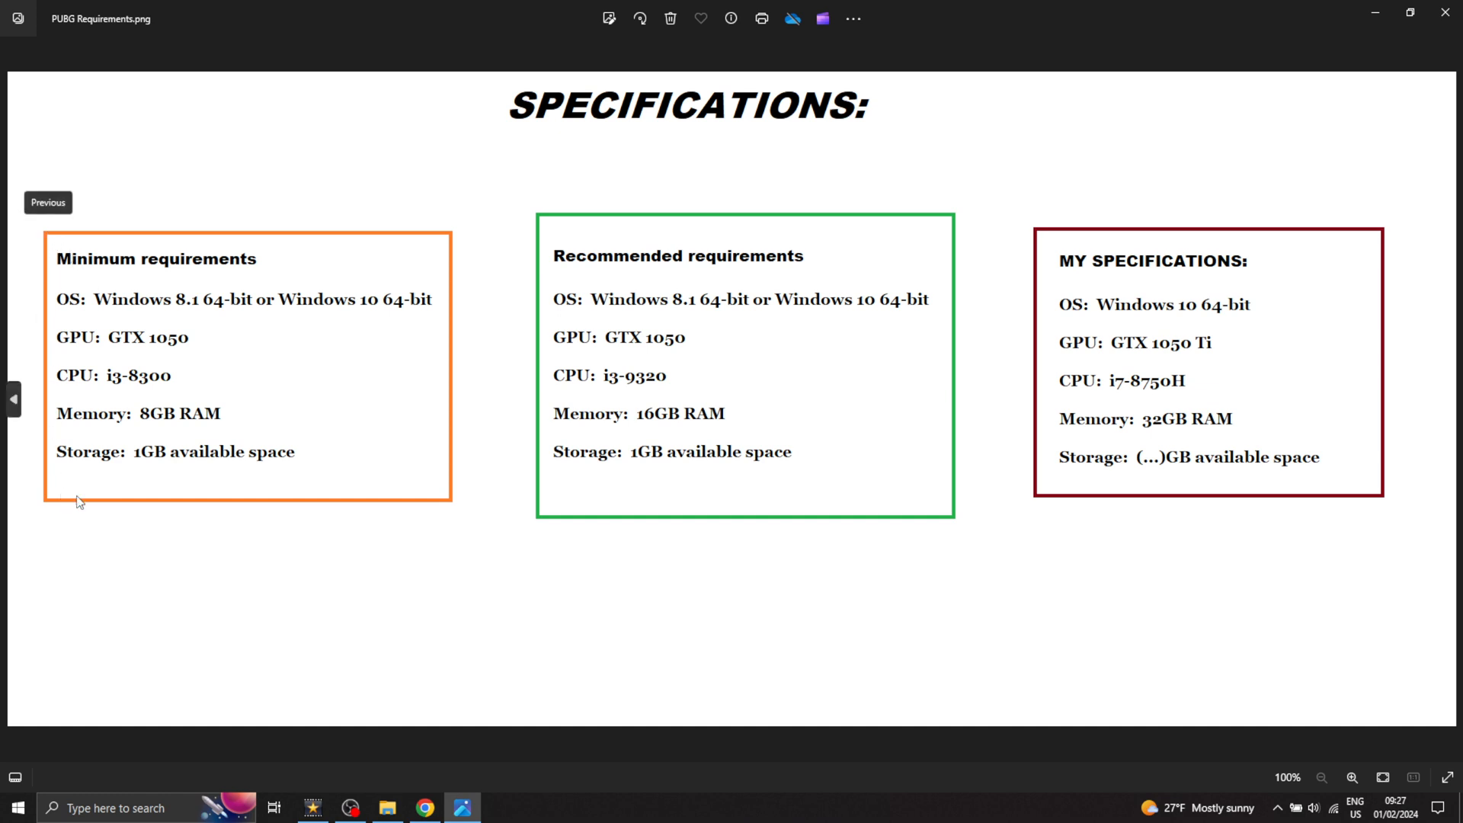
mouse_move(1064, 252)
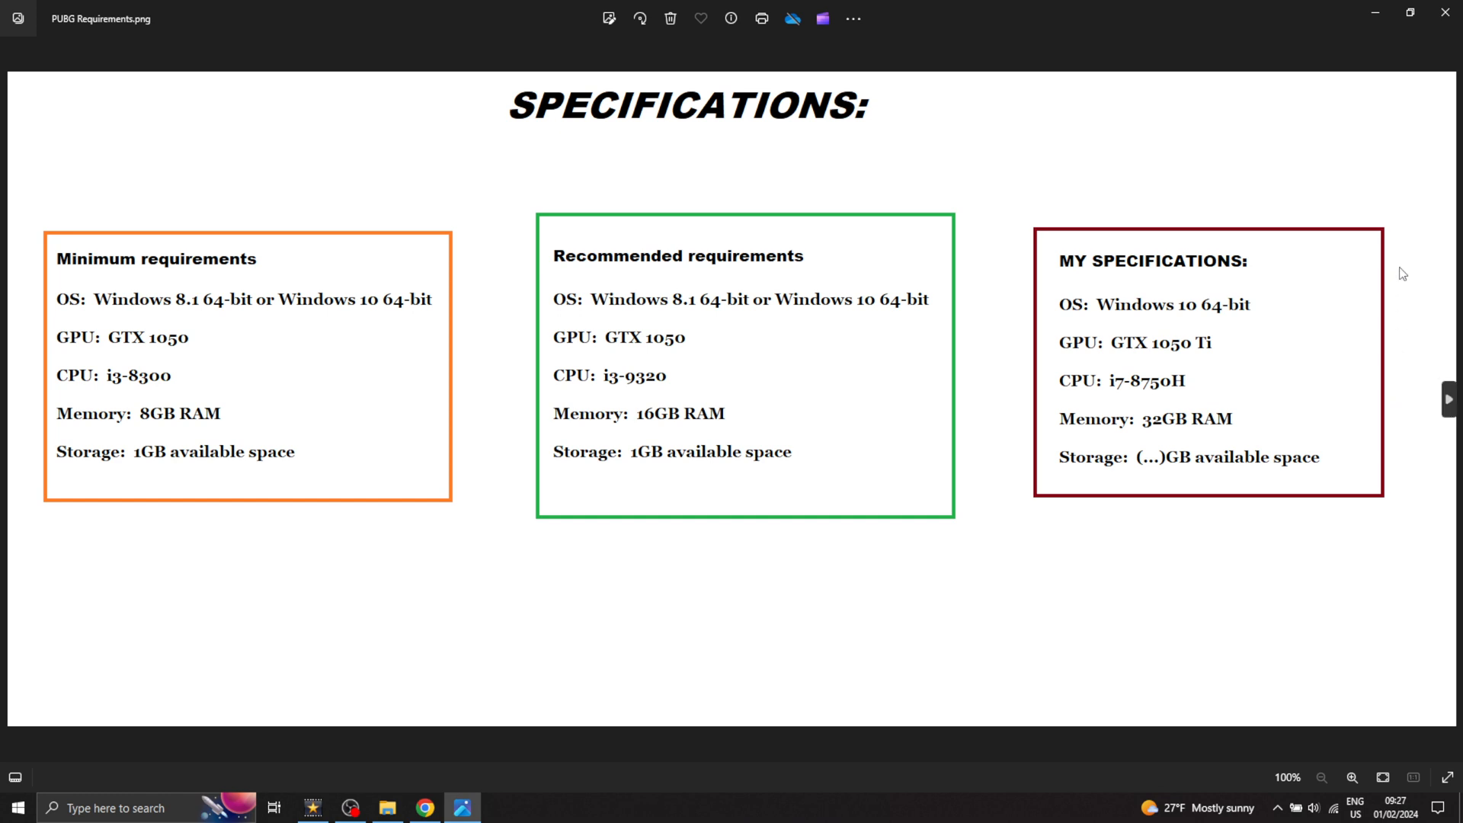
mouse_move(1392, 224)
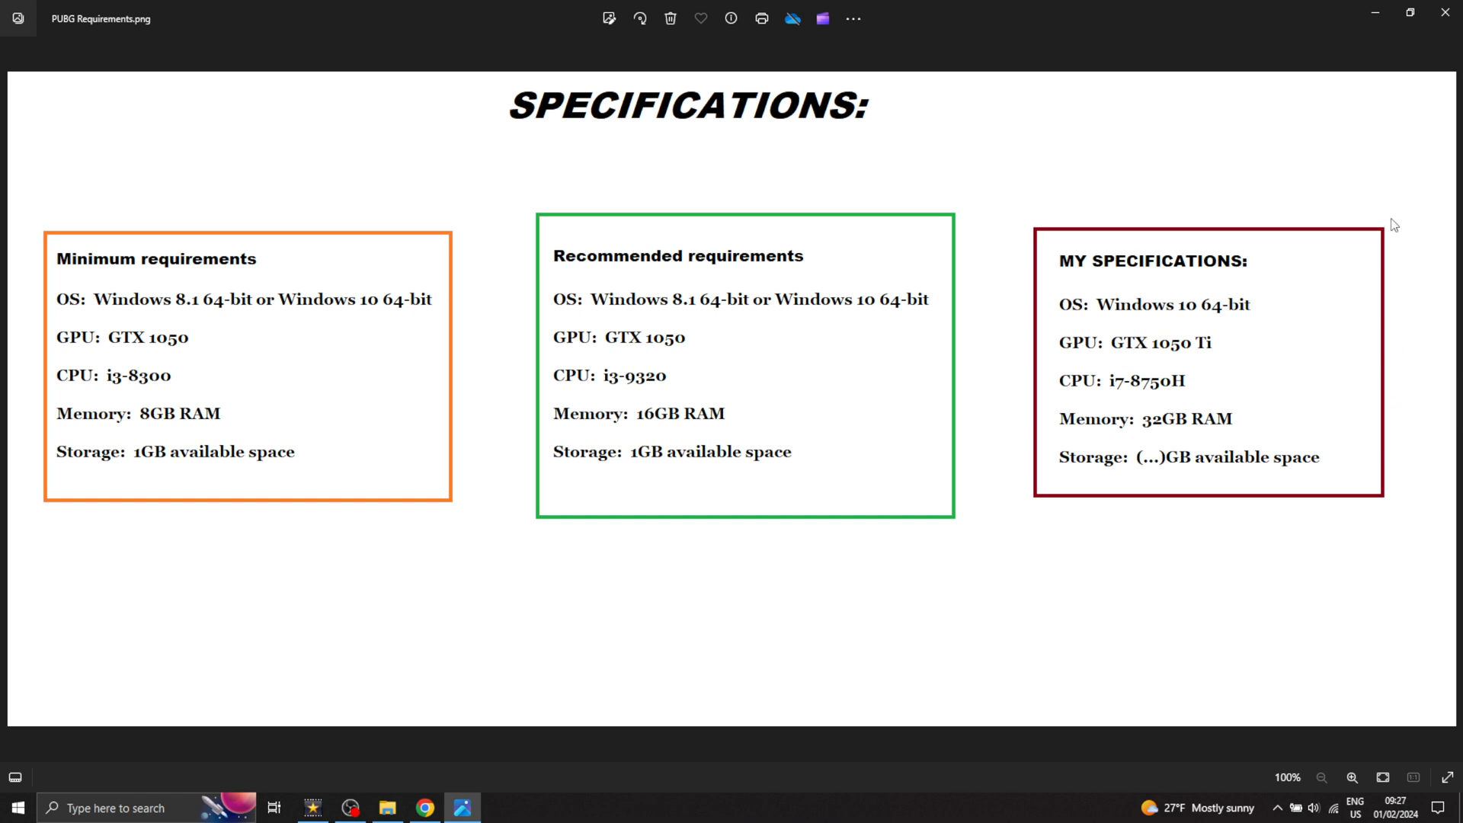
mouse_move(1037, 356)
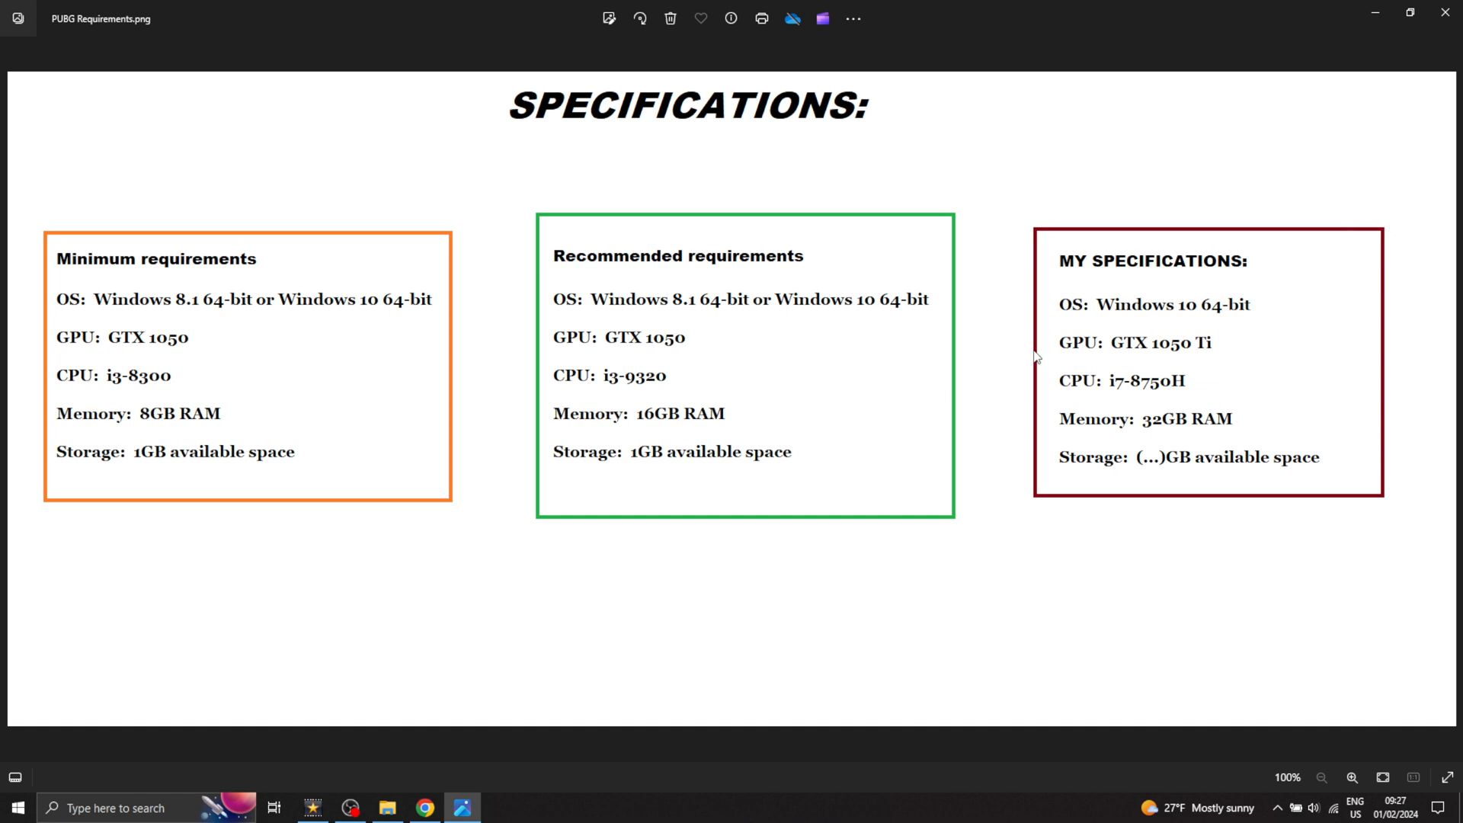
mouse_move(1075, 214)
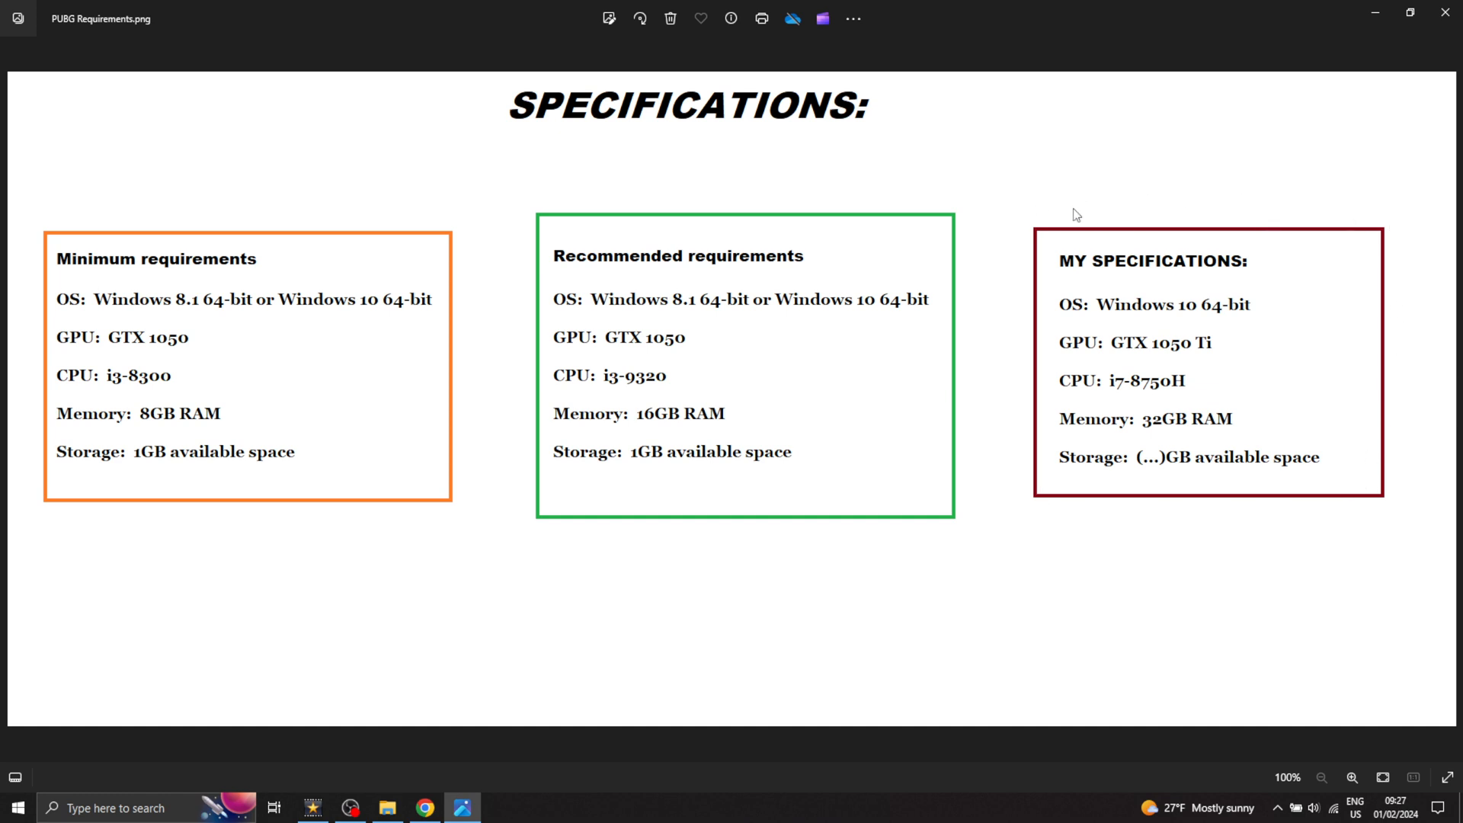
mouse_move(664, 220)
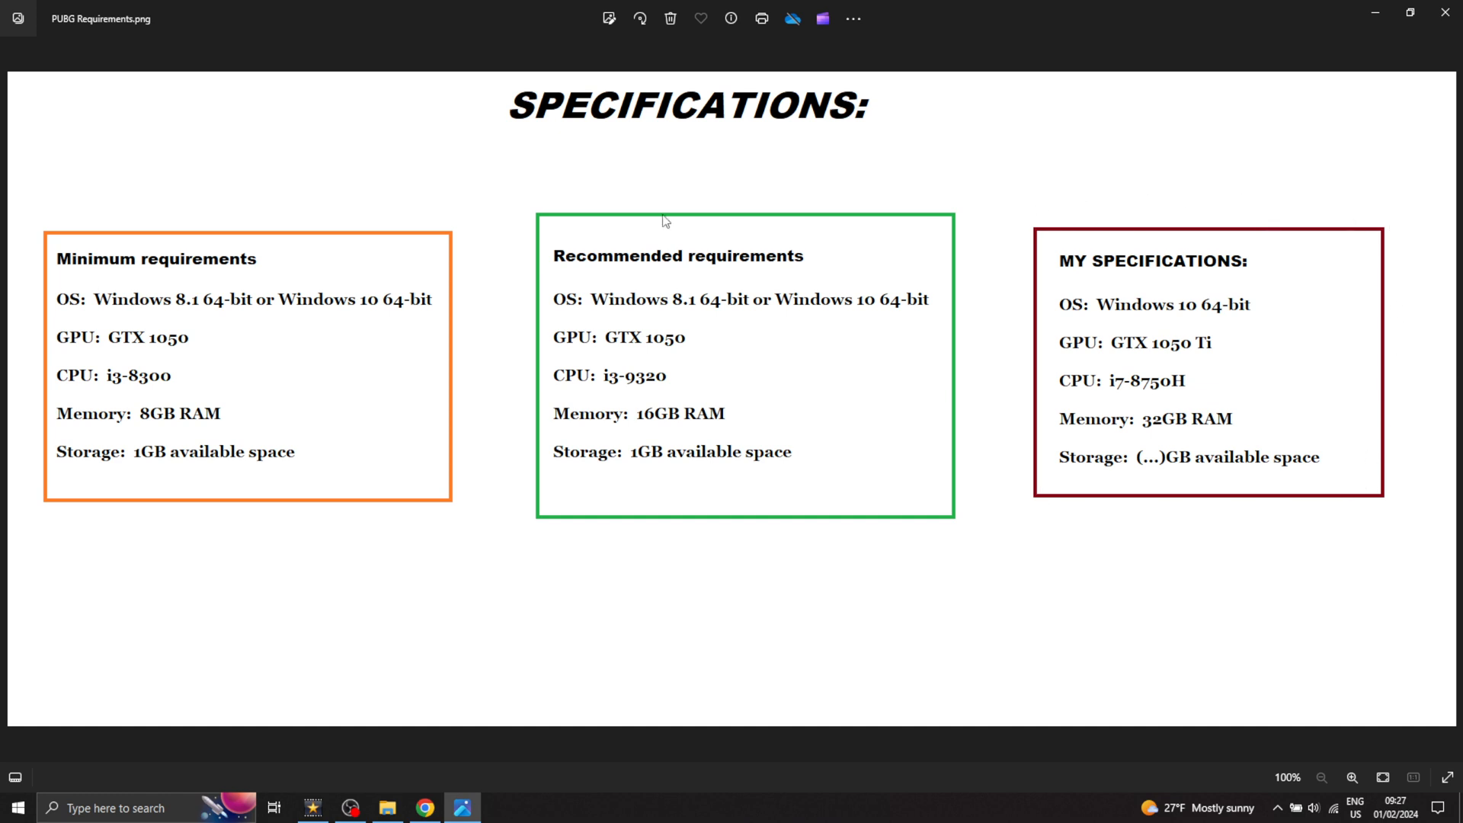
mouse_move(51, 346)
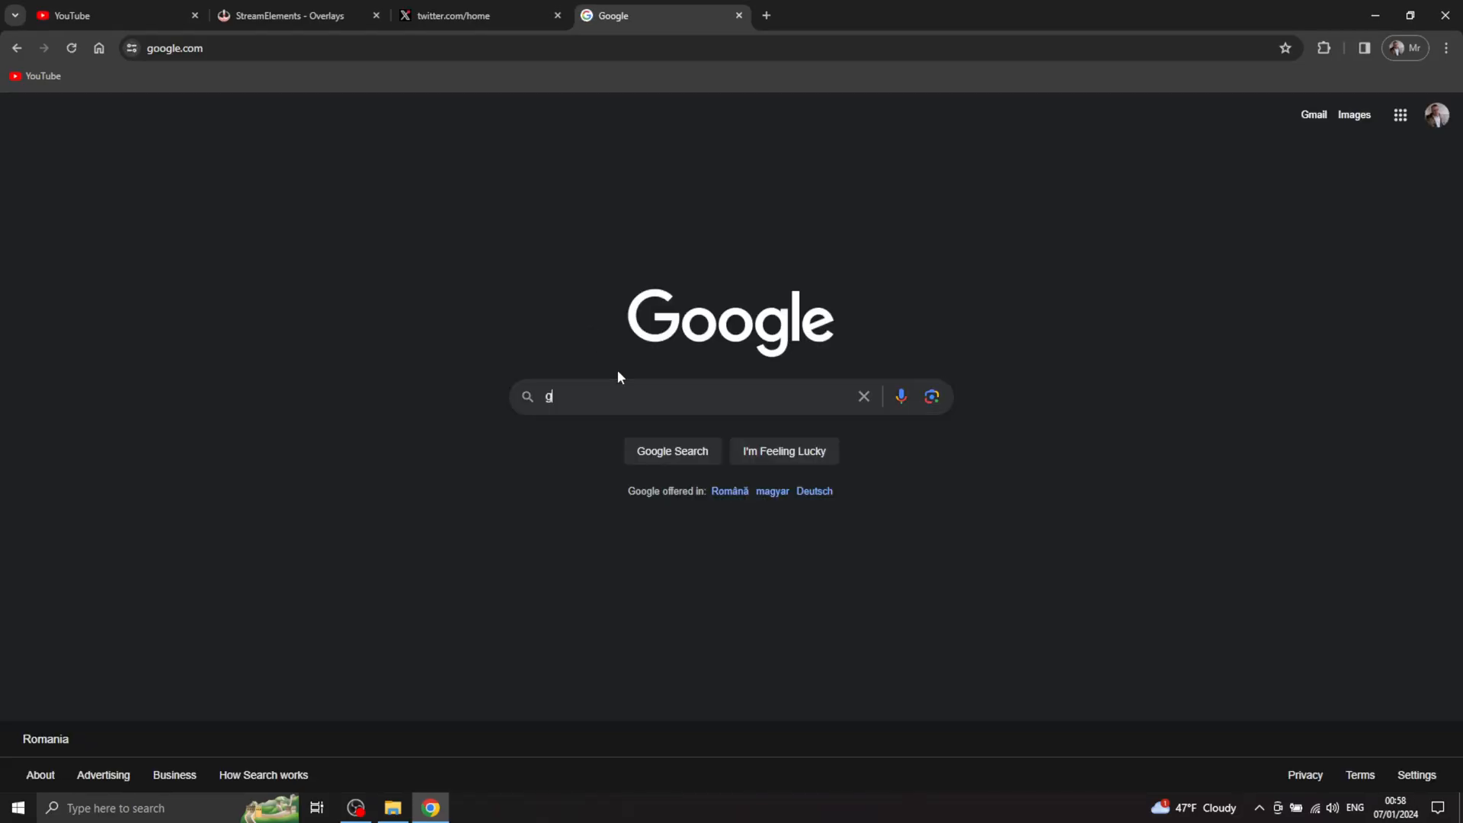
Search Google for gameloop, go to gameloop.com and start the installer download.
text(ameloop)
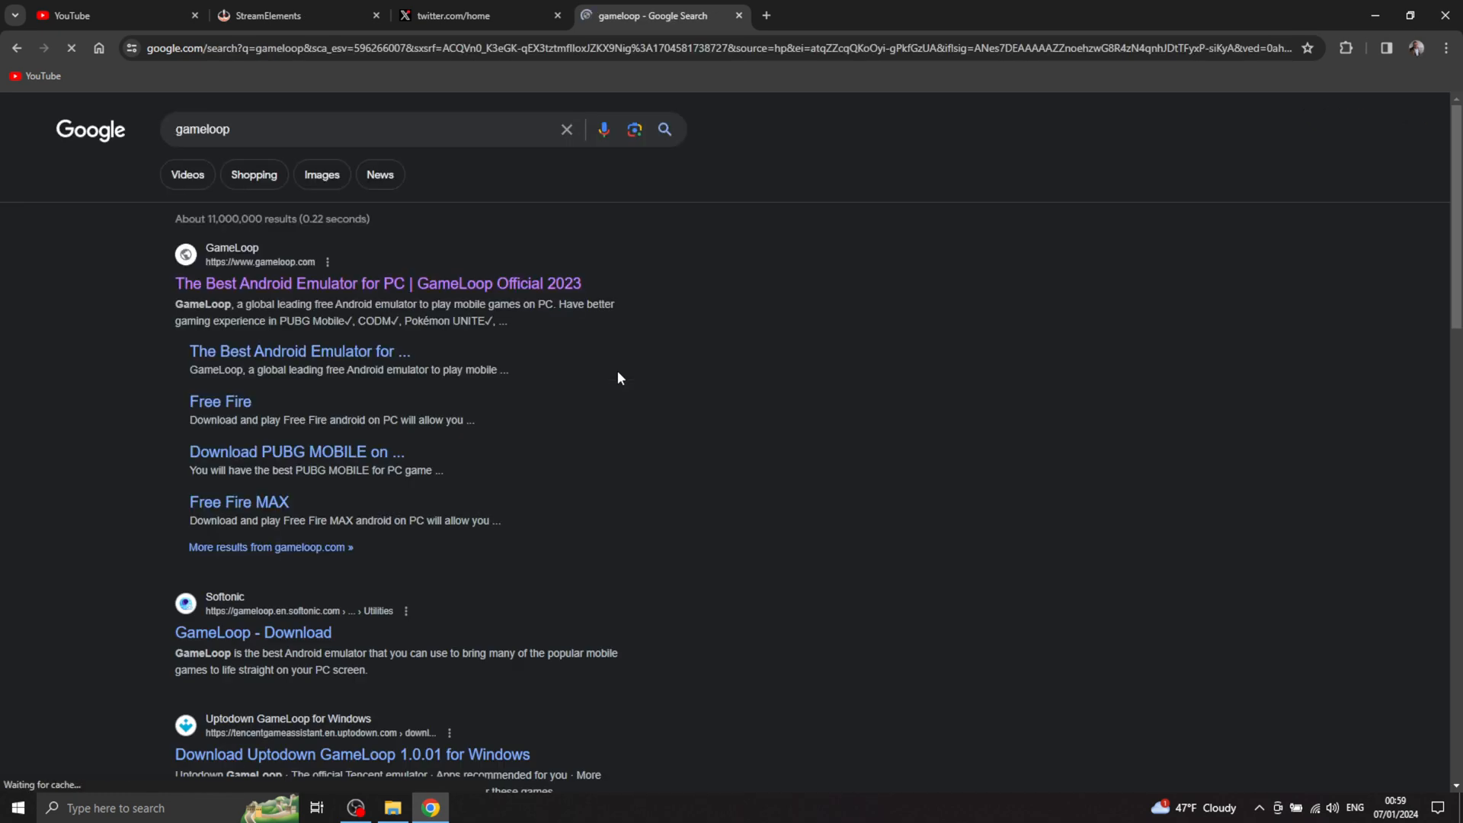
click(376, 283)
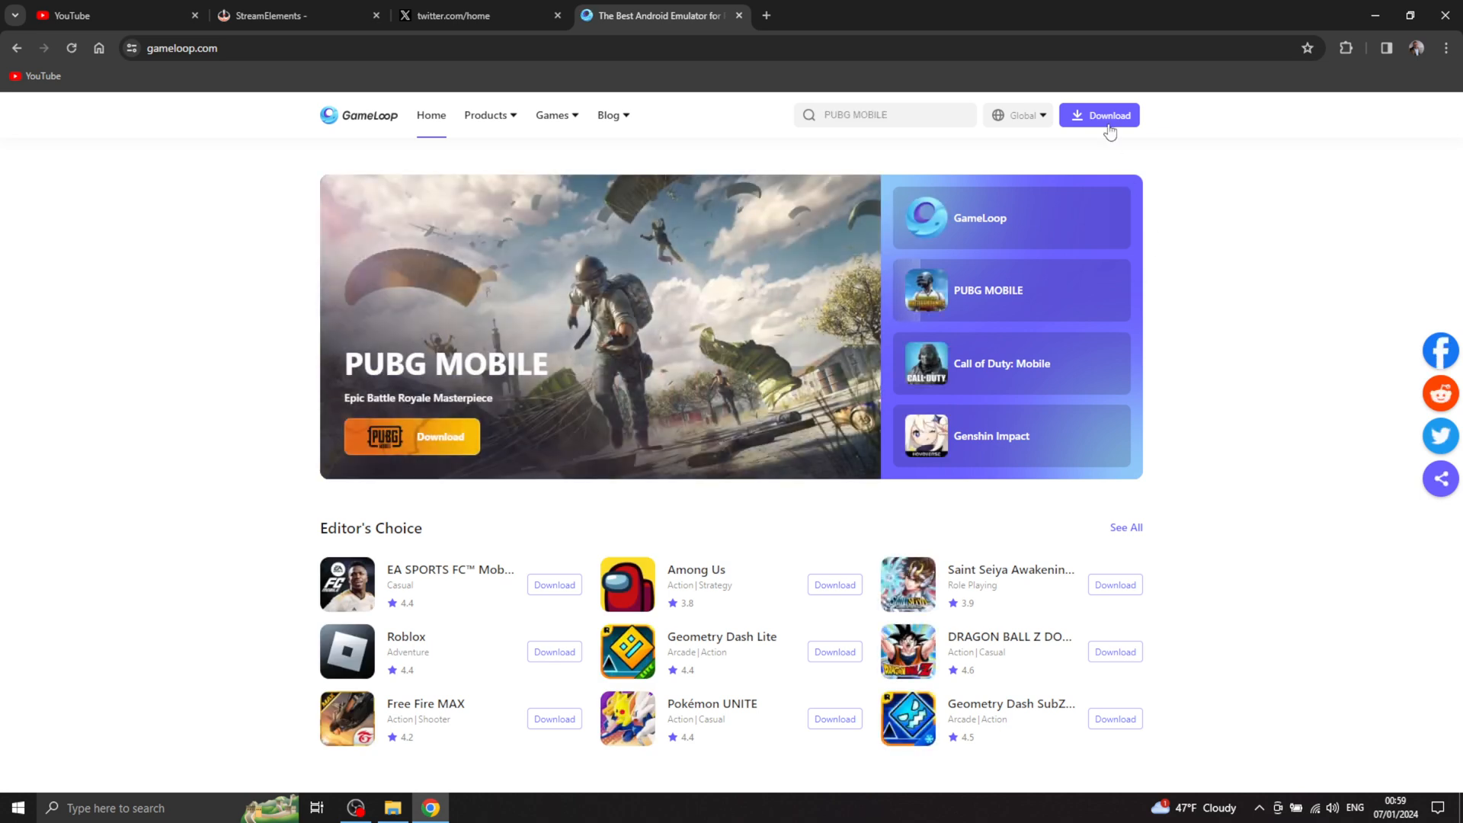
click(1099, 114)
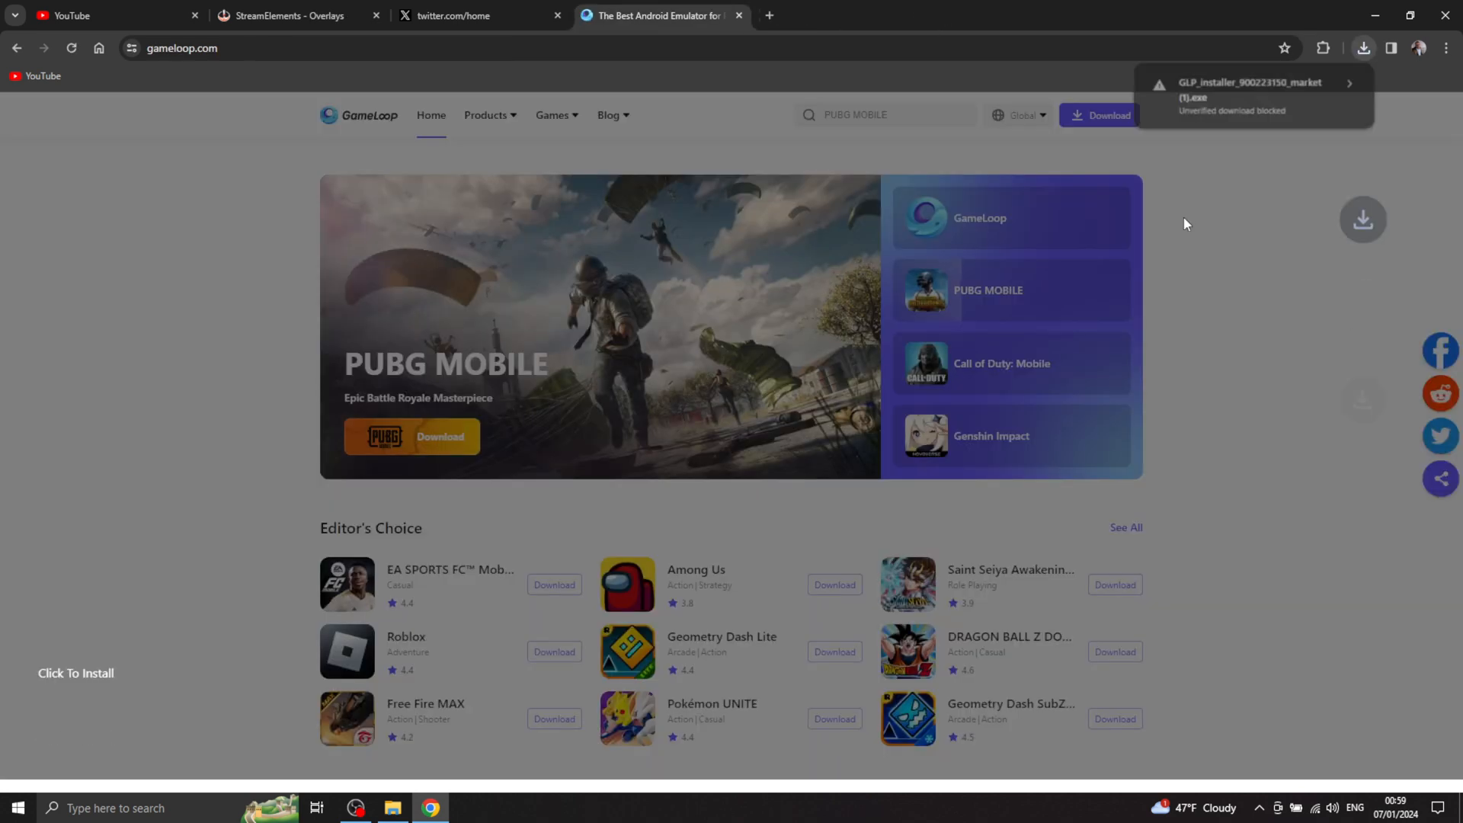
click(1254, 93)
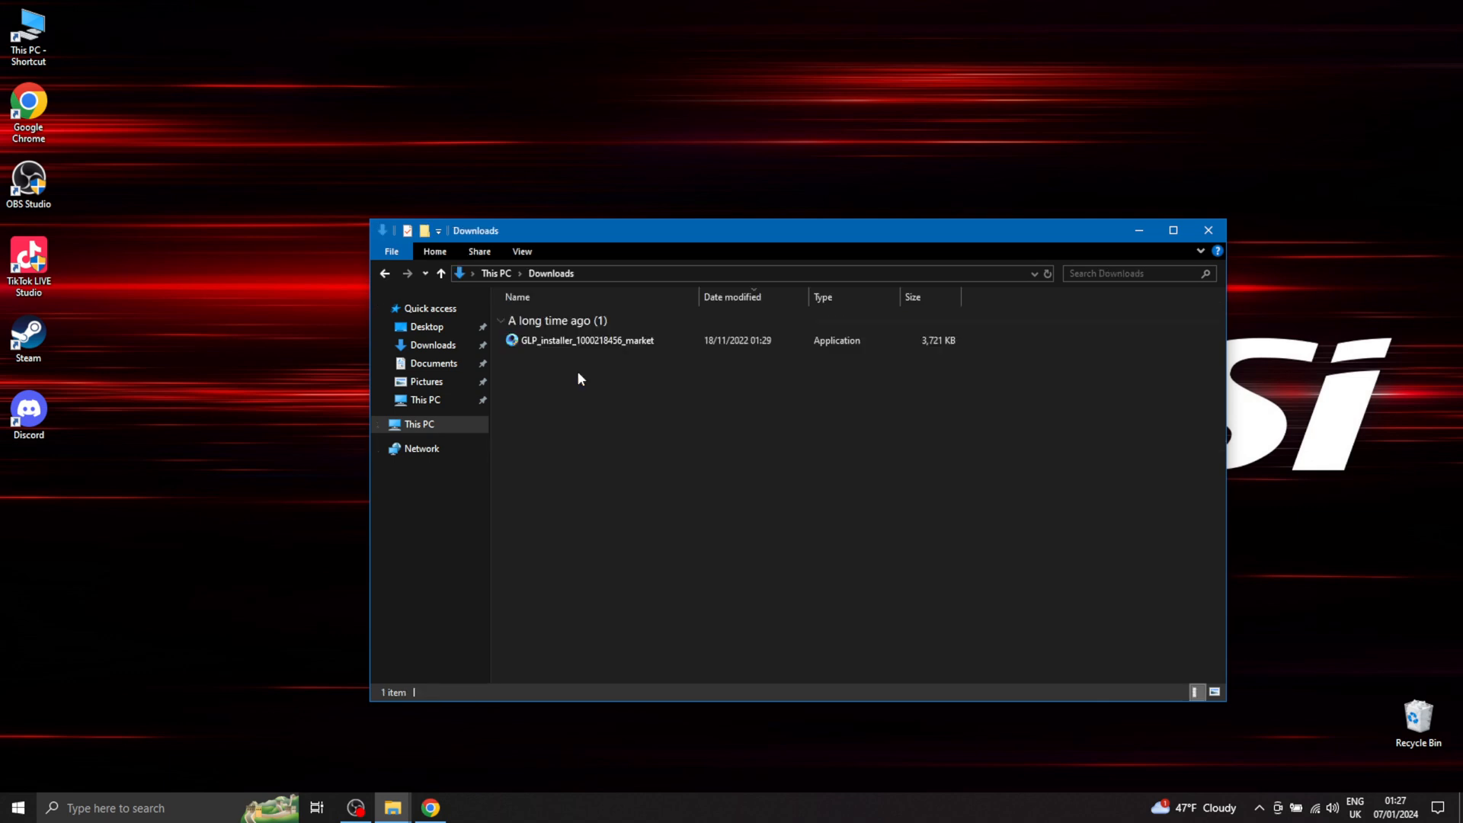
Run GLP_installer from Downloads and install GameLoop.
click(588, 340)
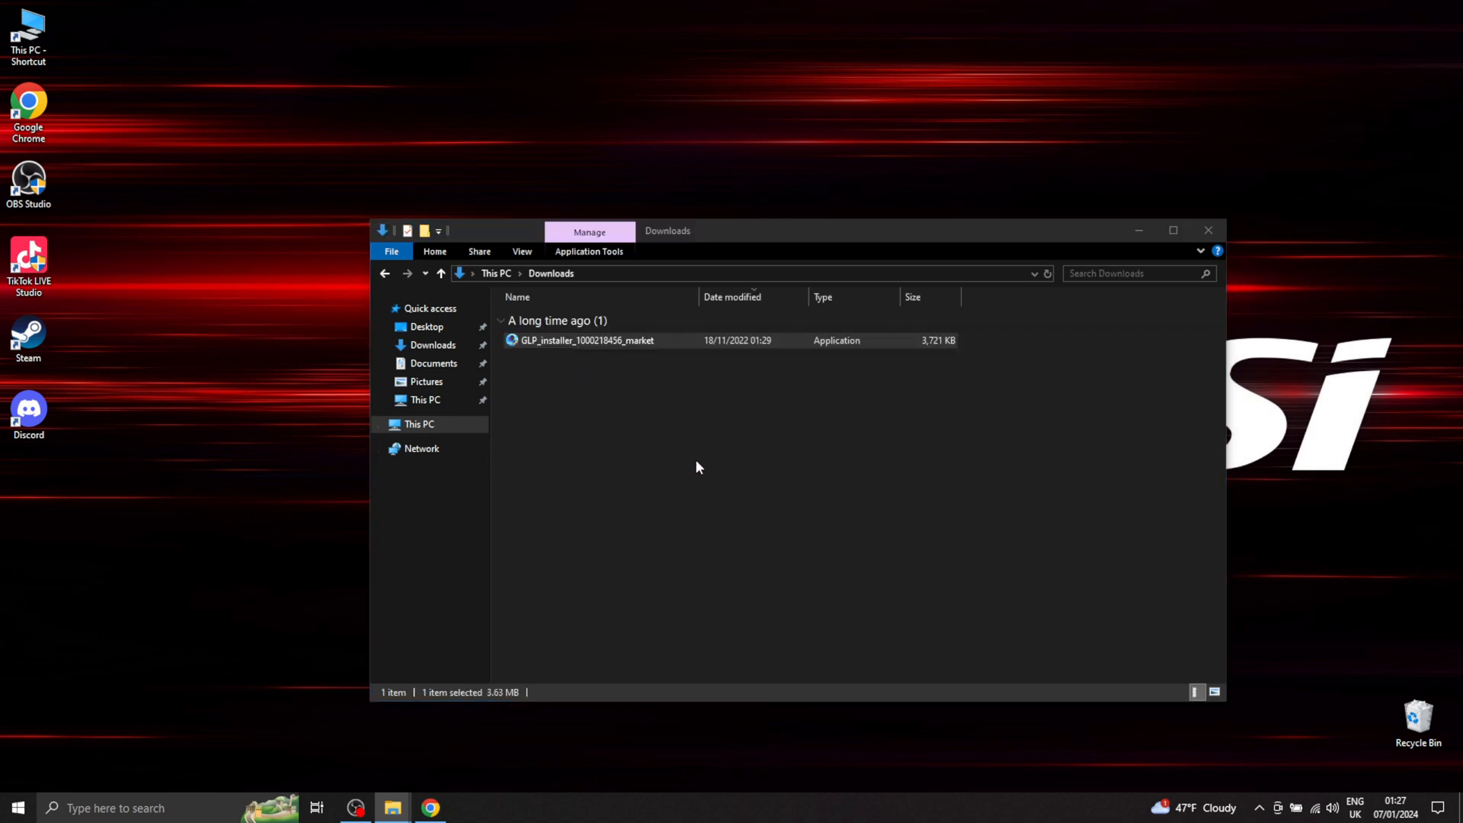
double_click(585, 340)
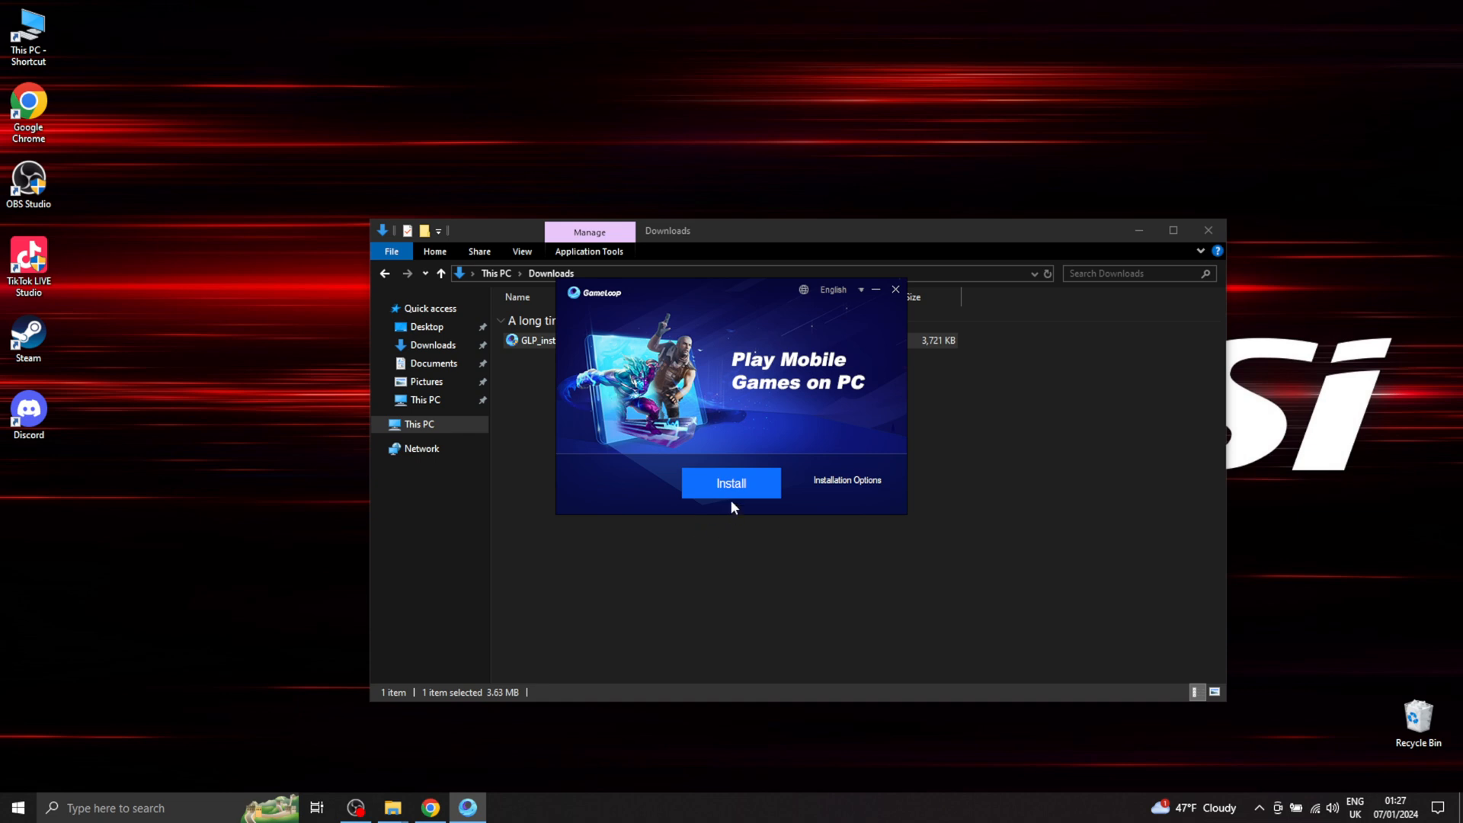
click(730, 484)
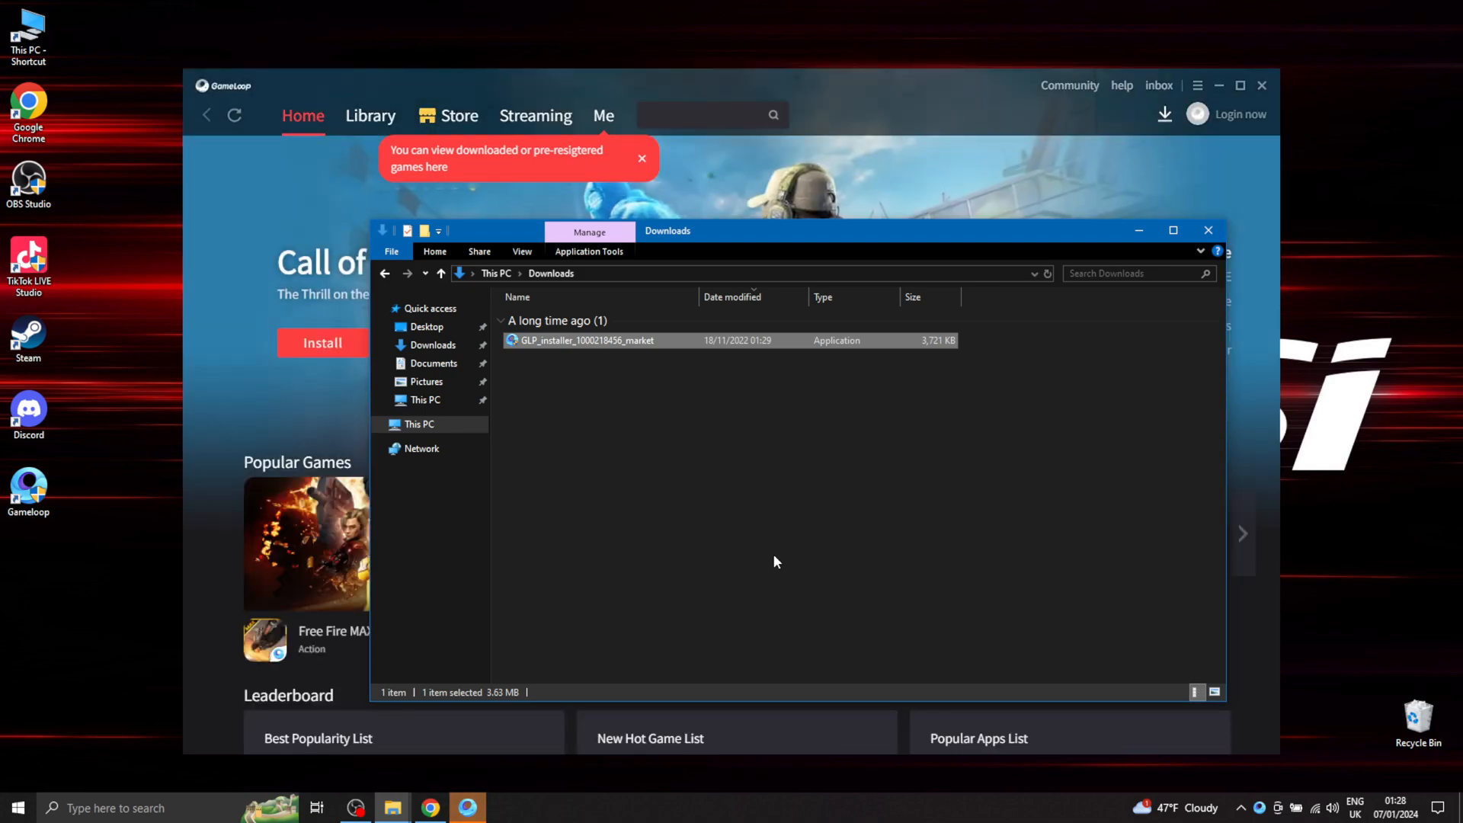
Bring GameLoop forward and scroll to the Leaderboard listing PUBG MOBILE.
click(1207, 230)
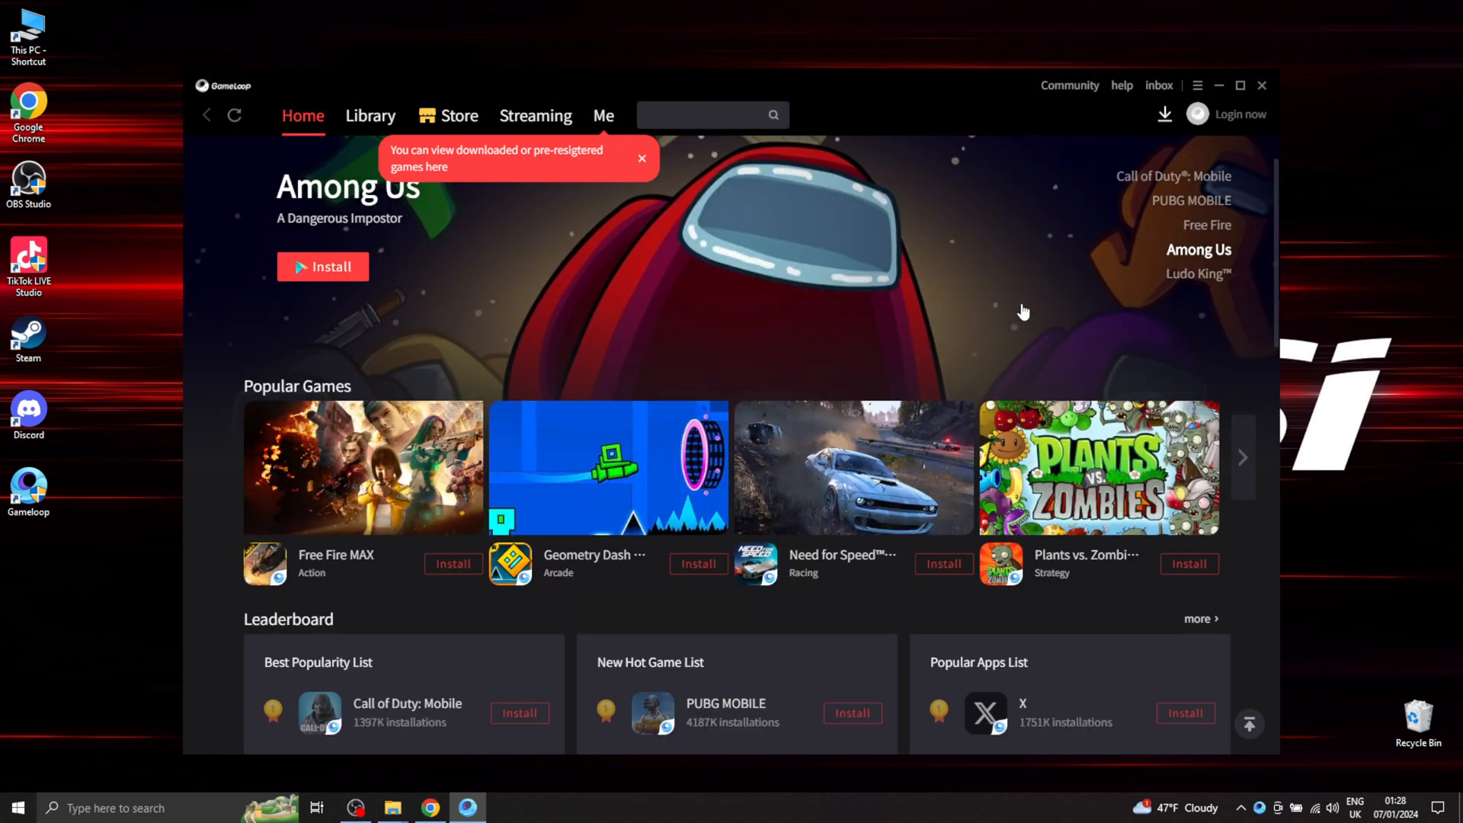
scroll(down, 3)
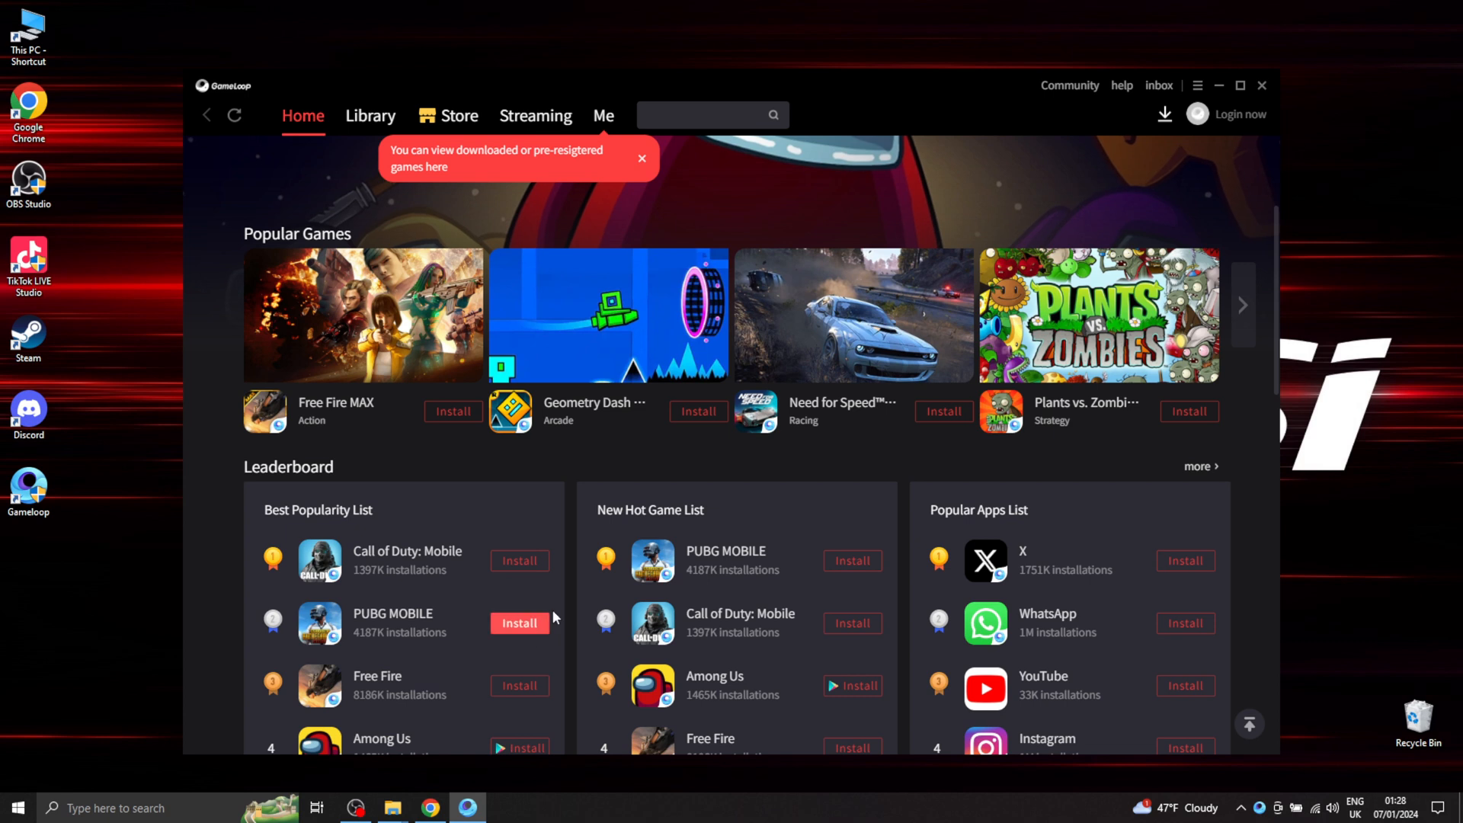
mouse_move(434, 594)
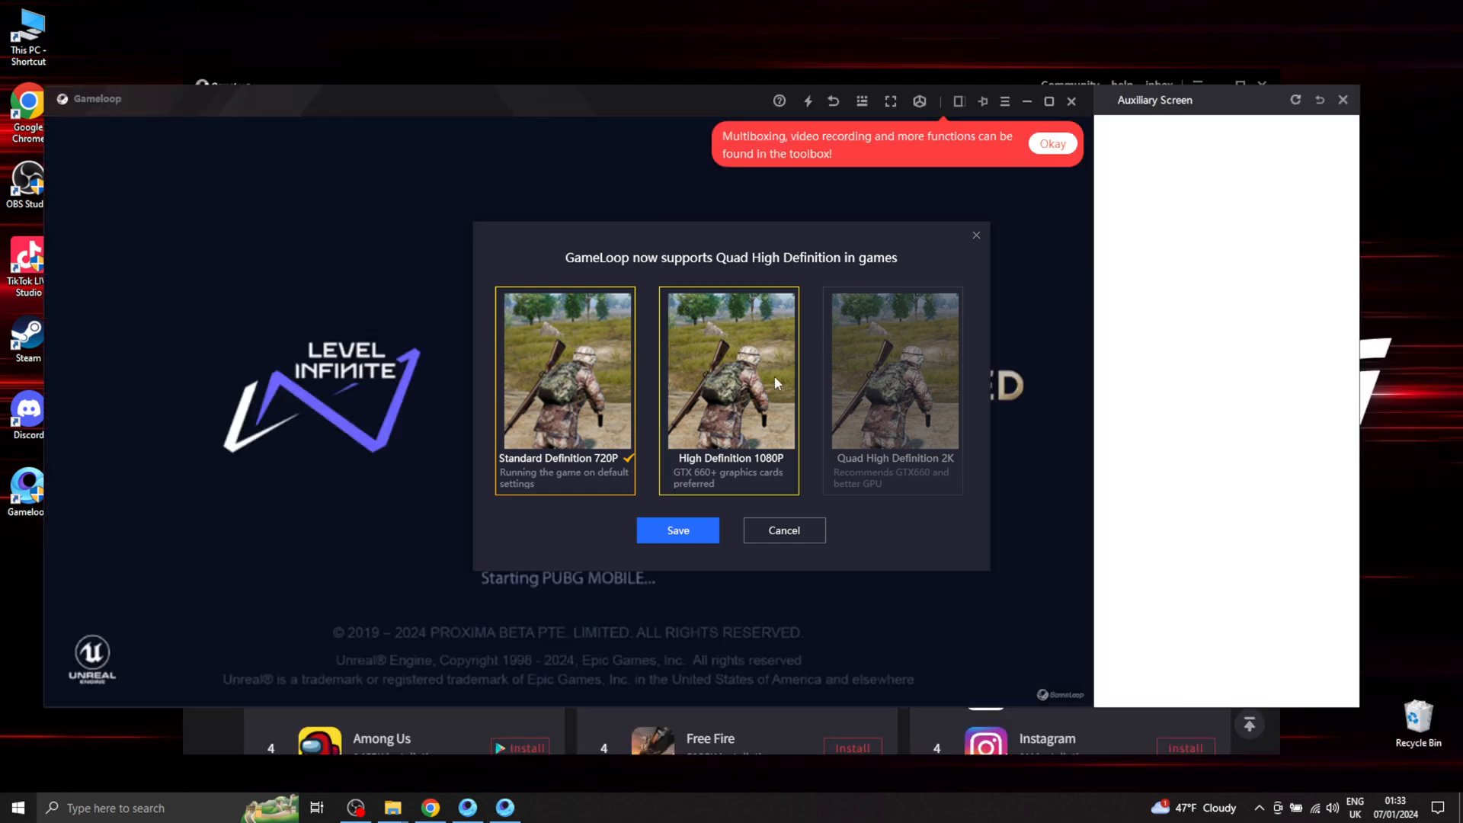
Choose High Definition 1080P, restart the game and acknowledge the update-complete notice.
click(730, 383)
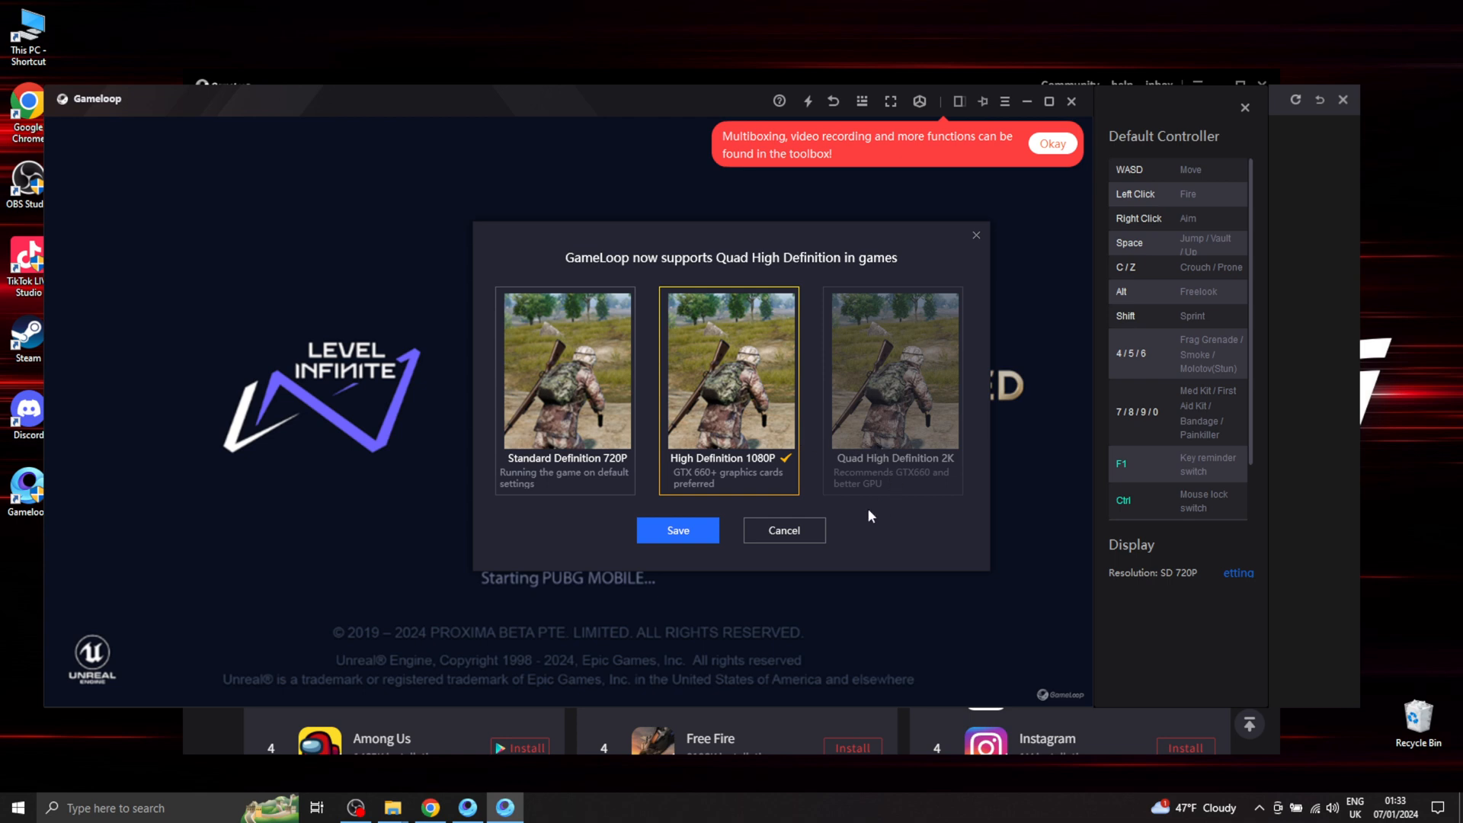
click(676, 530)
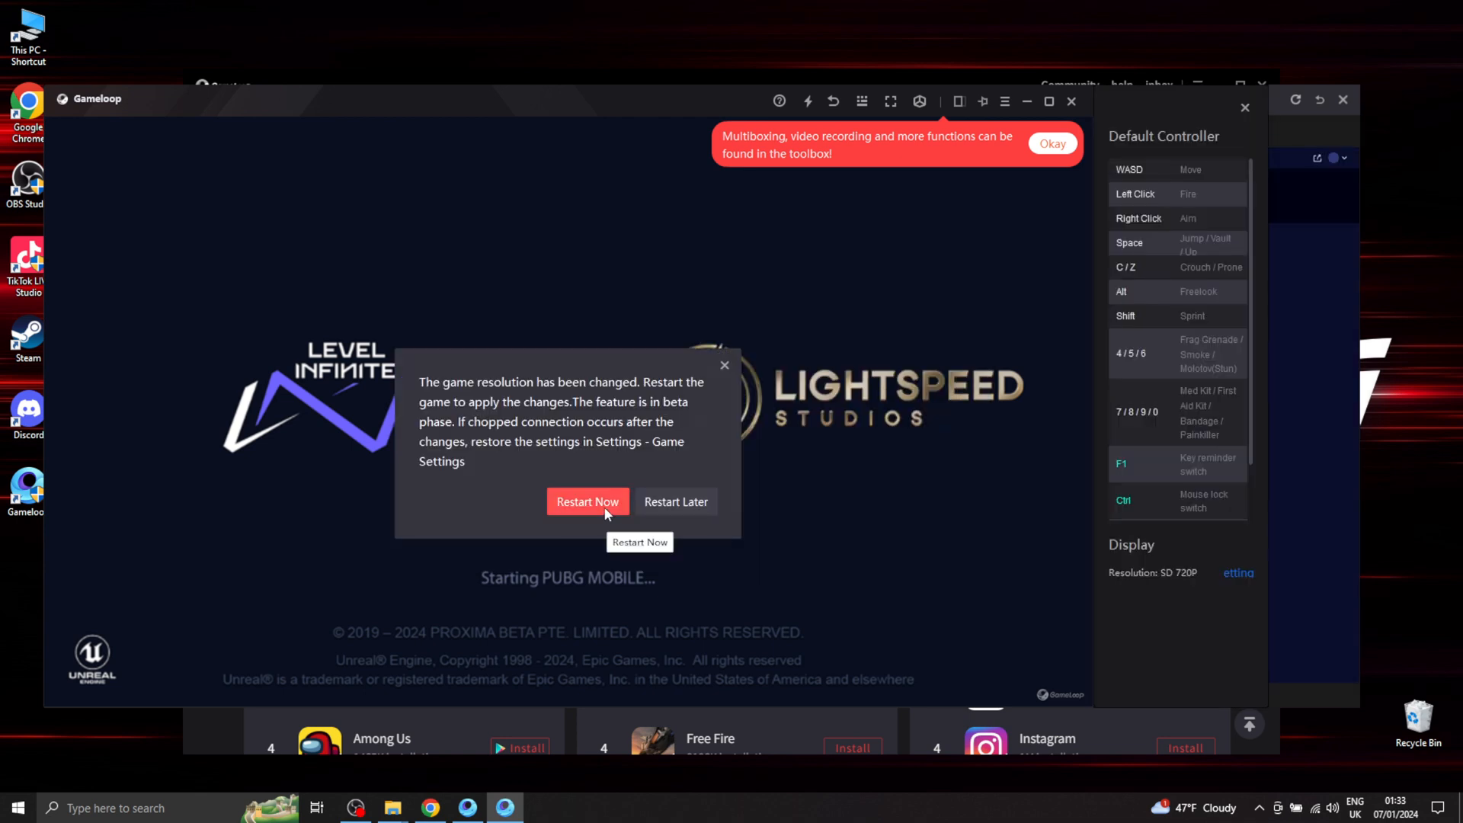
click(587, 502)
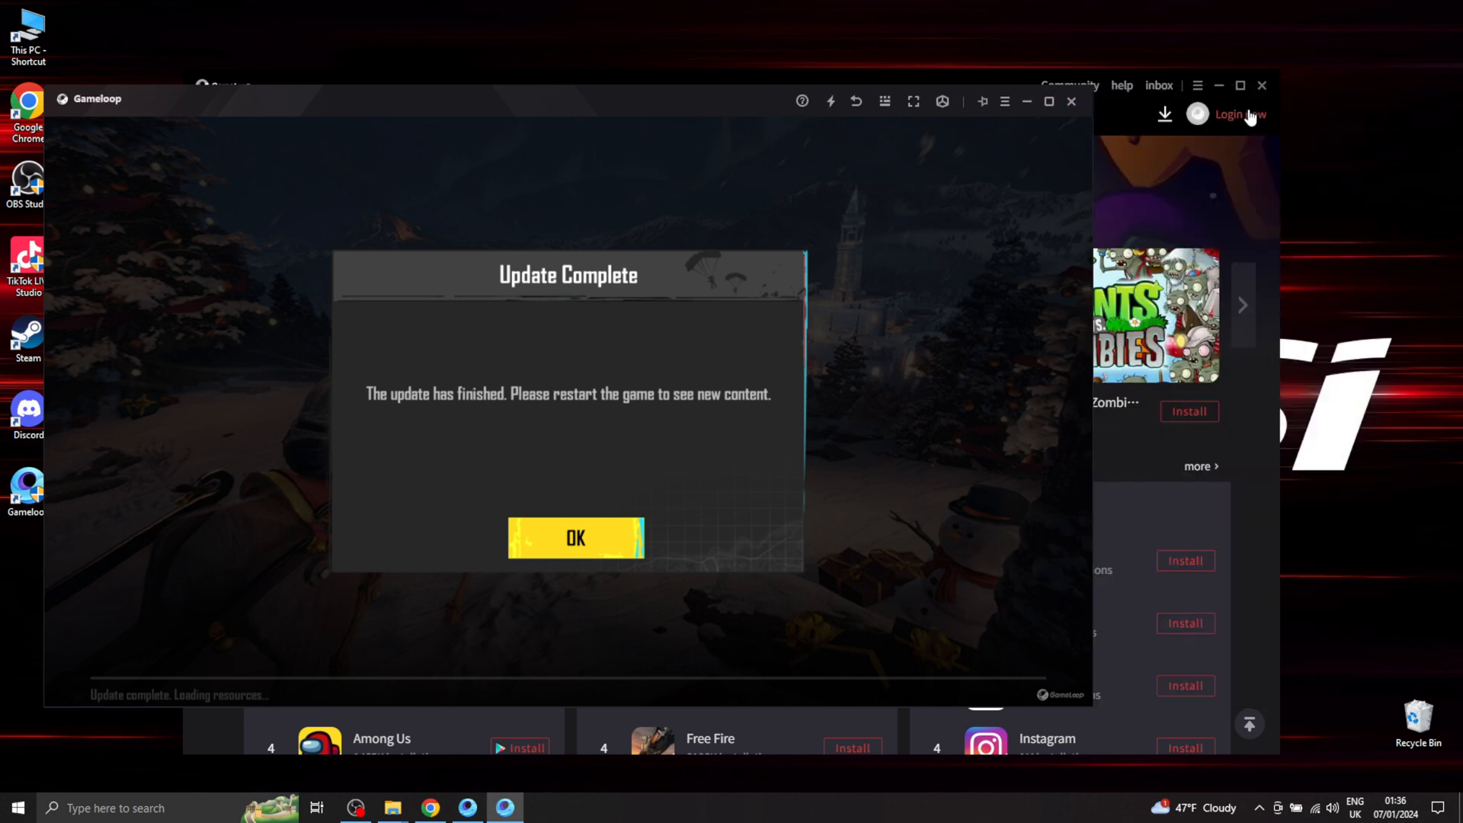
mouse_move(680, 474)
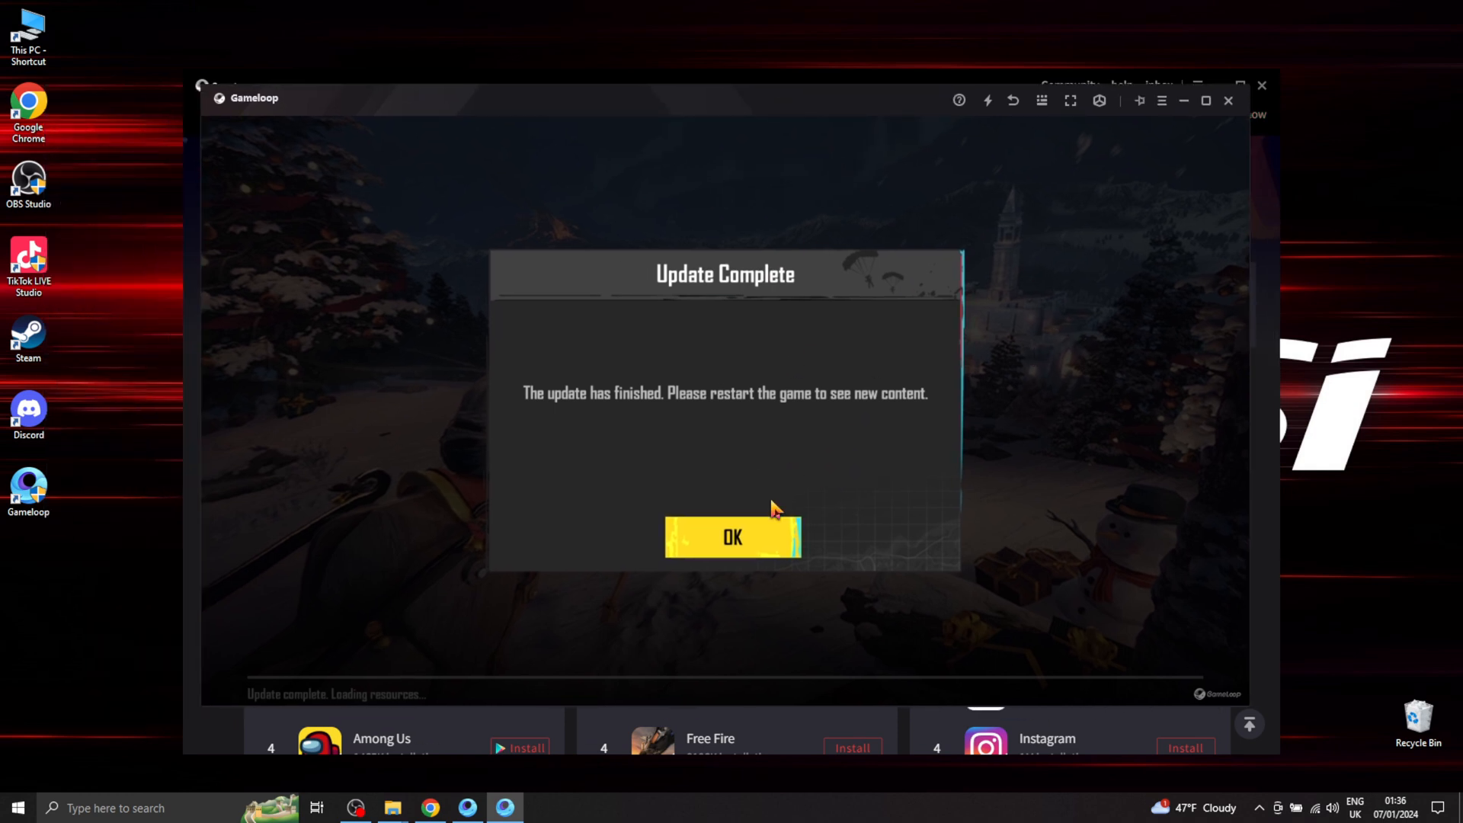
click(731, 538)
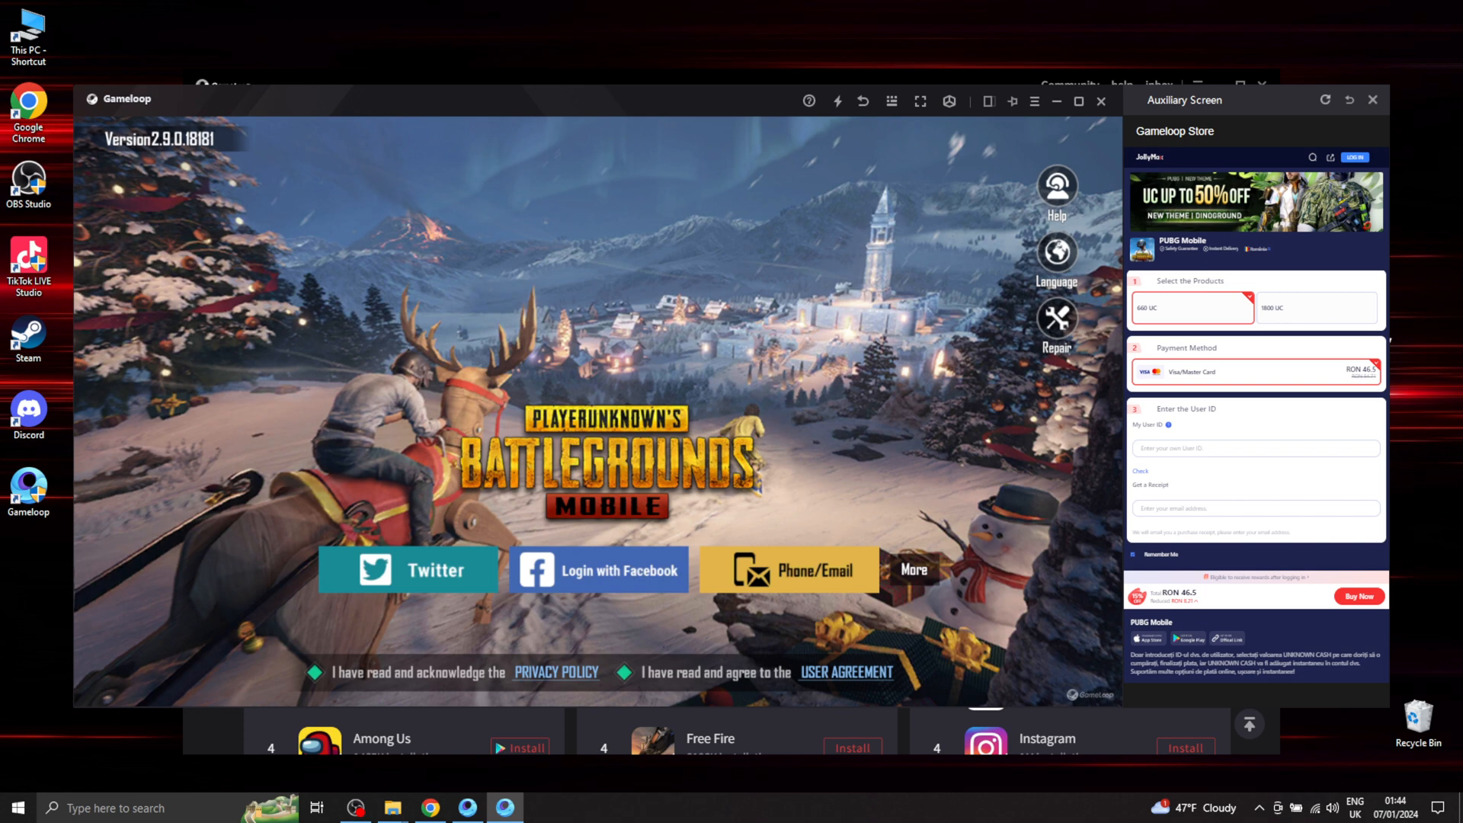
mouse_move(1375, 122)
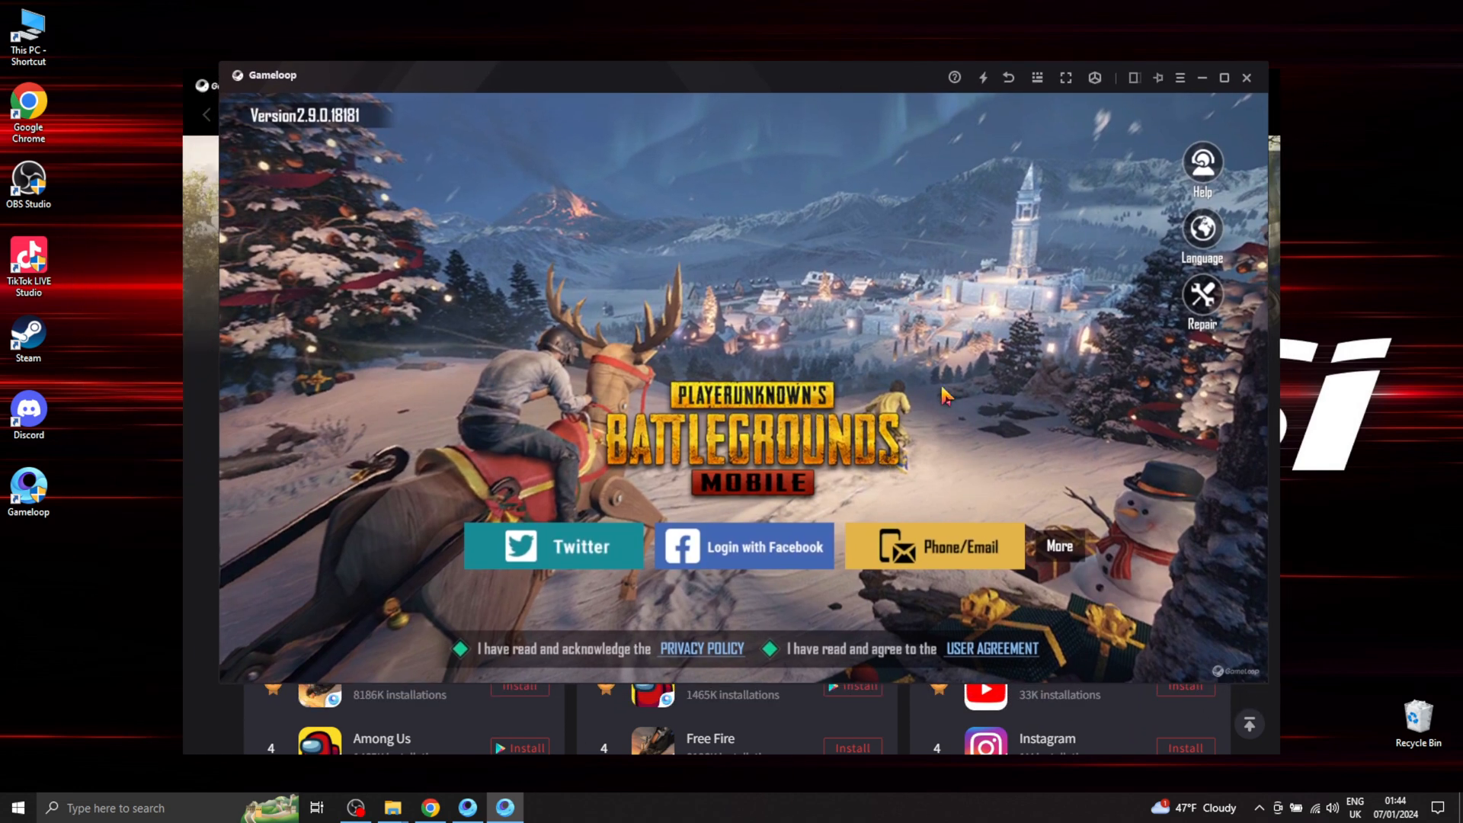
mouse_move(1173, 605)
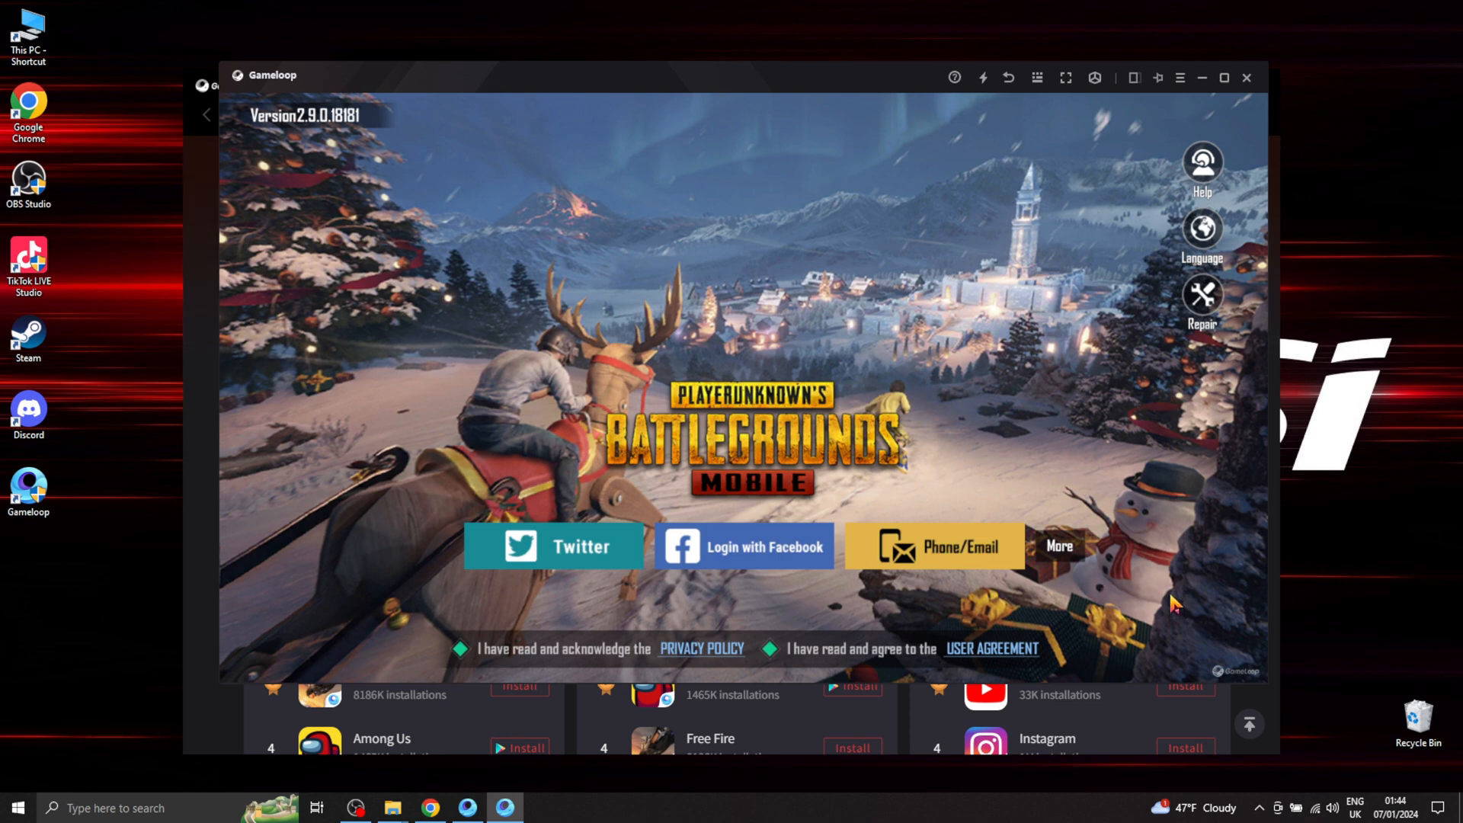
mouse_move(704, 447)
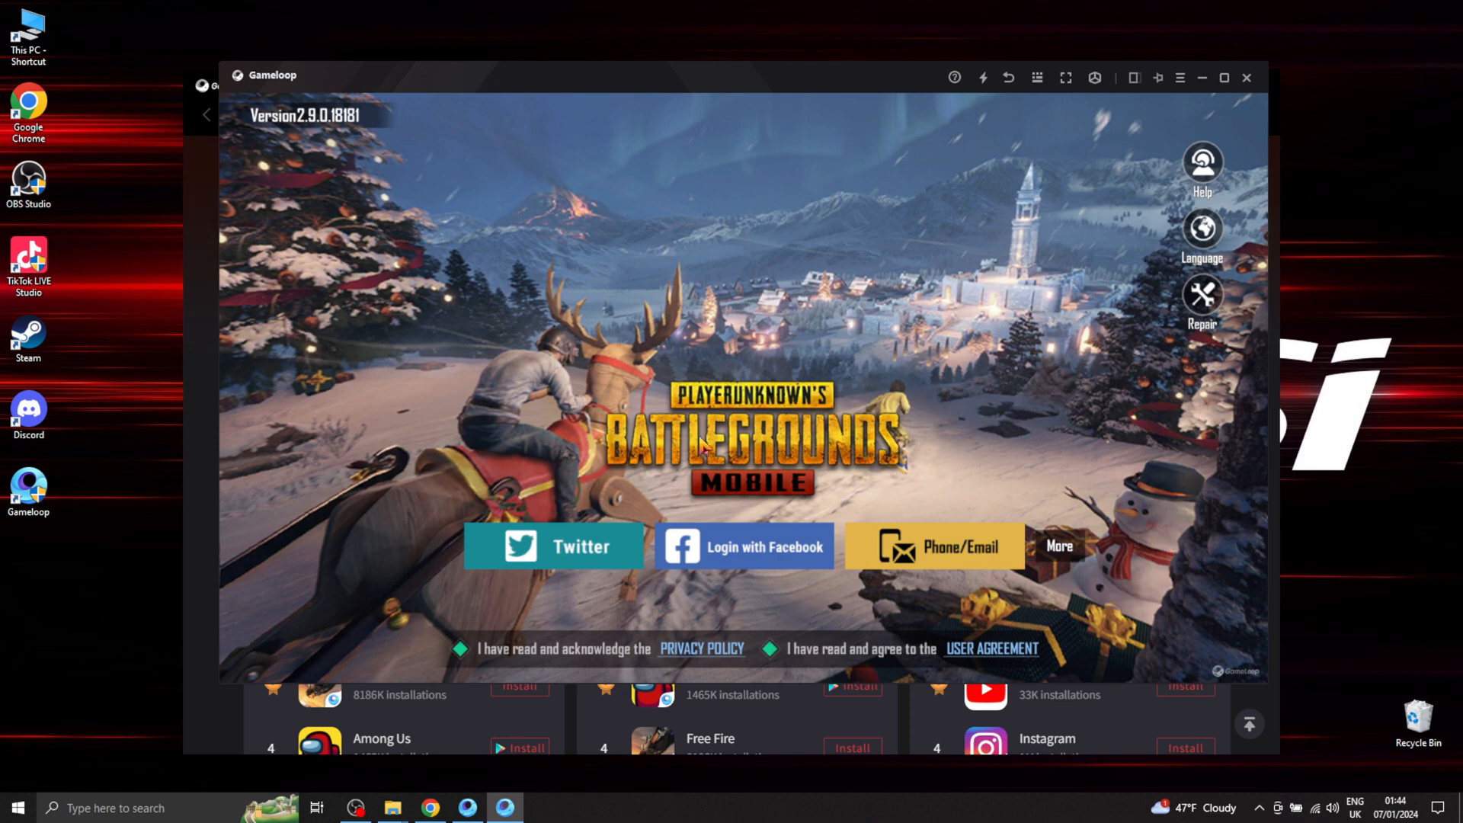
mouse_move(736, 550)
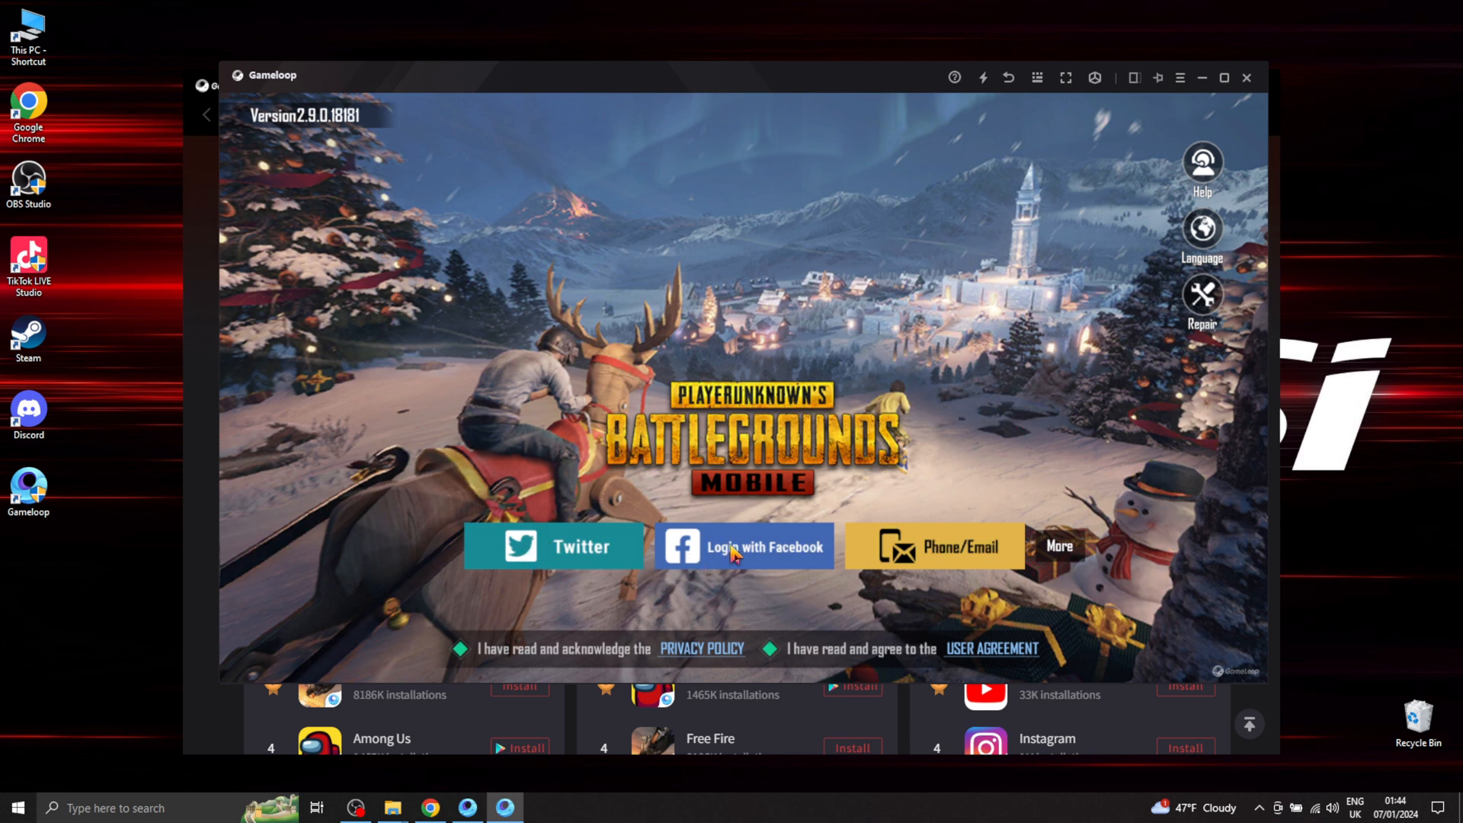
mouse_move(970, 579)
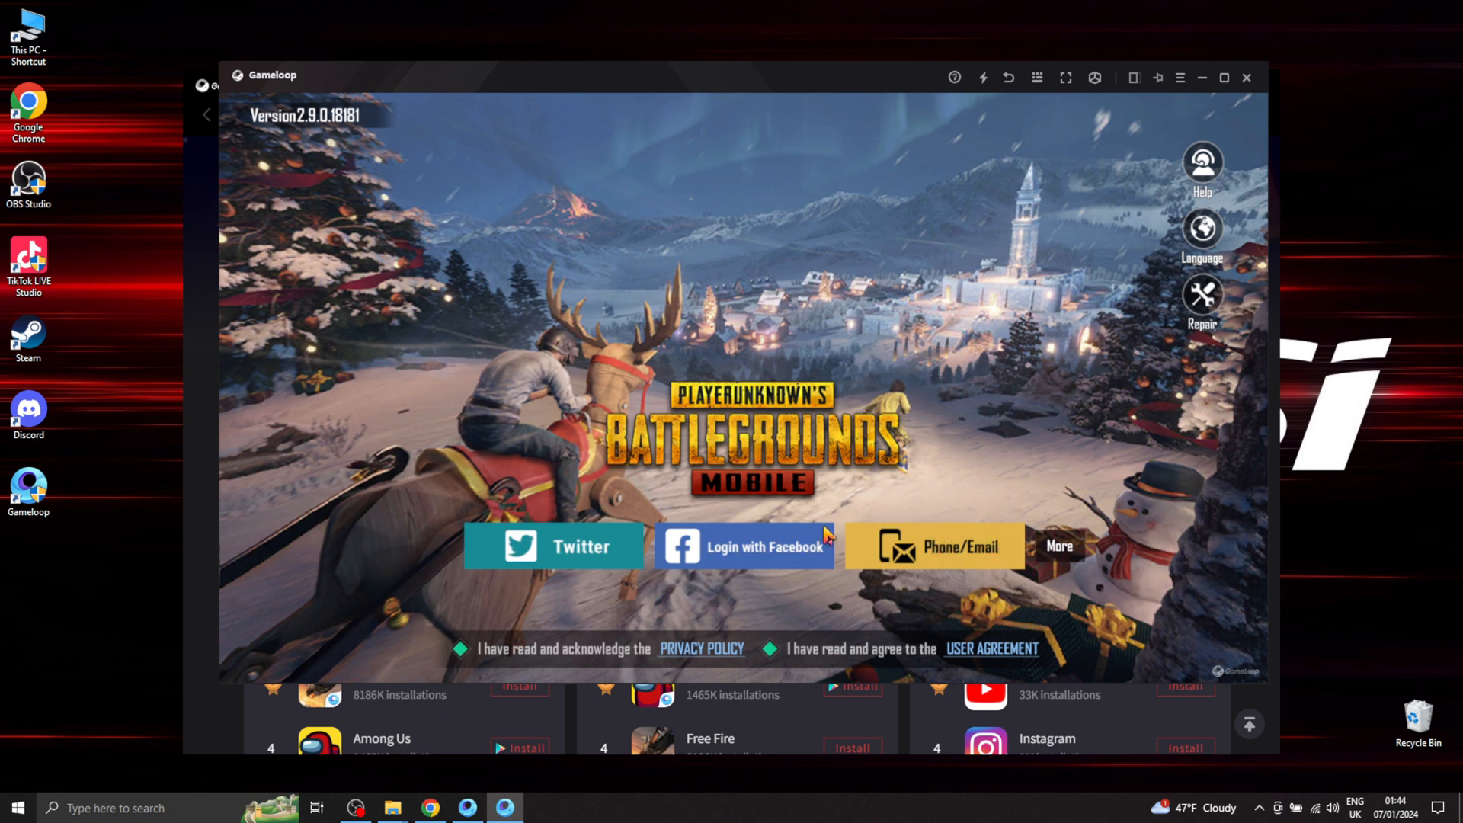
mouse_move(576, 563)
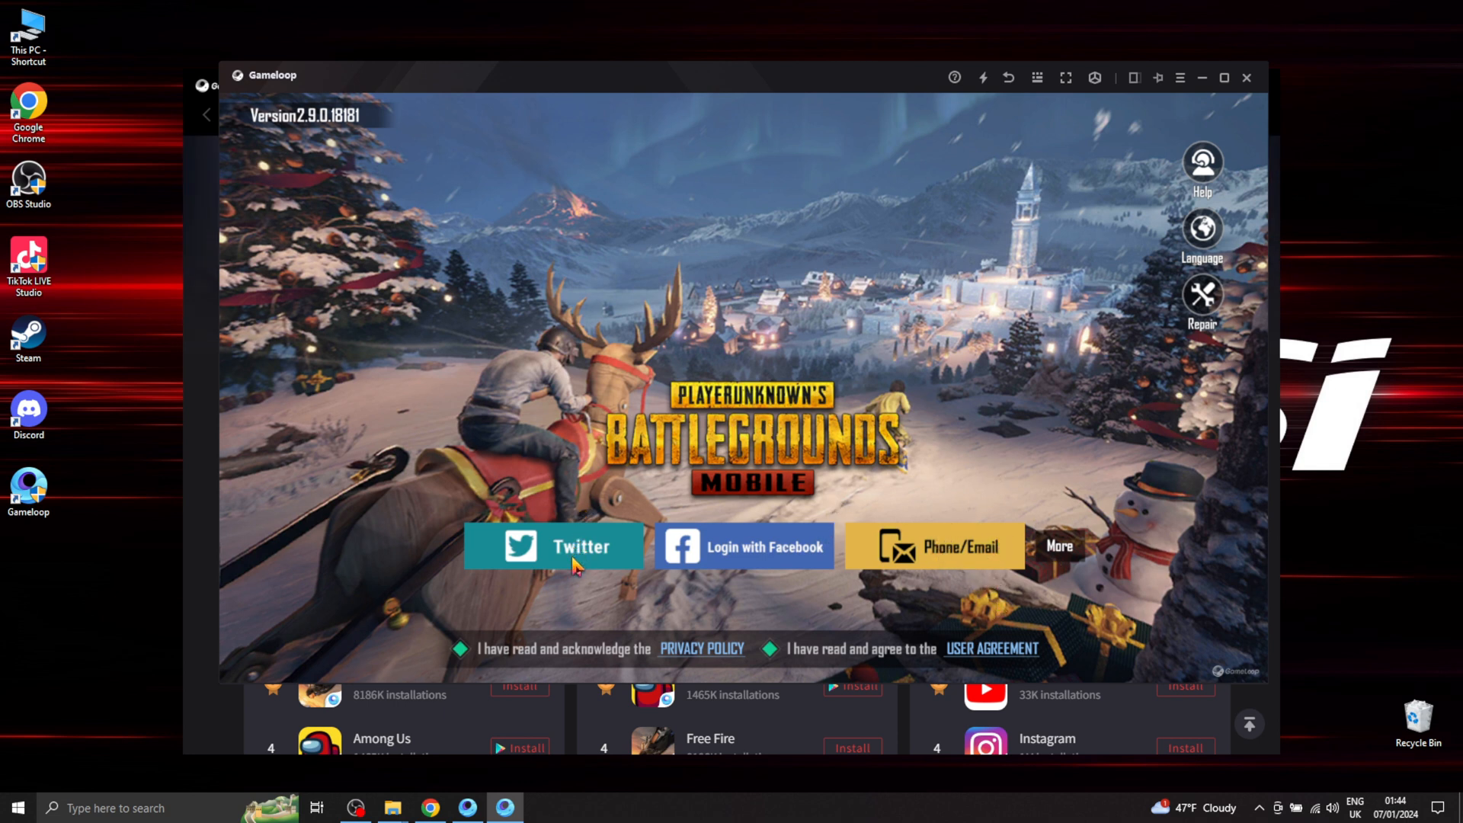
mouse_move(722, 605)
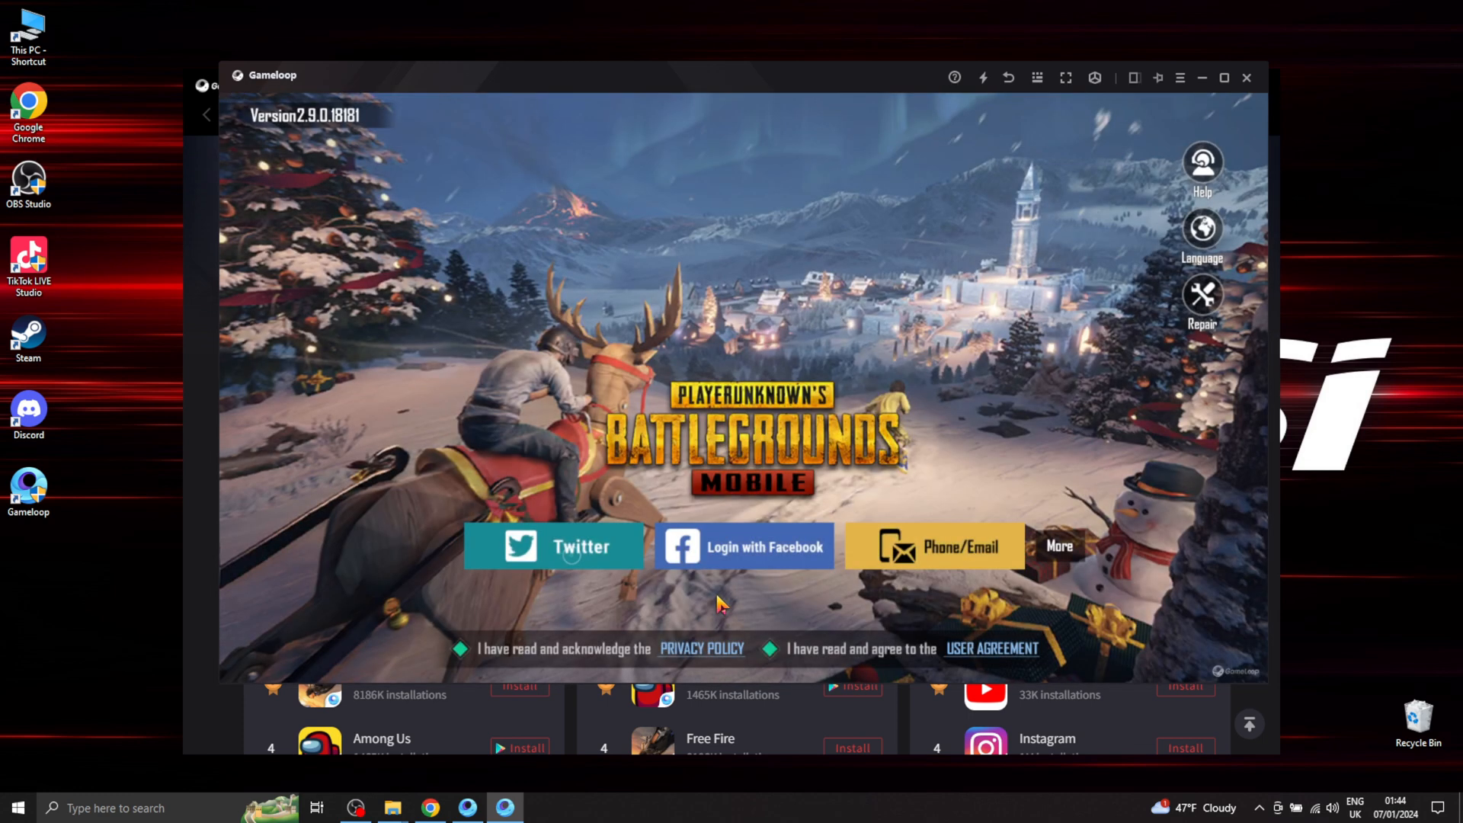
click(554, 545)
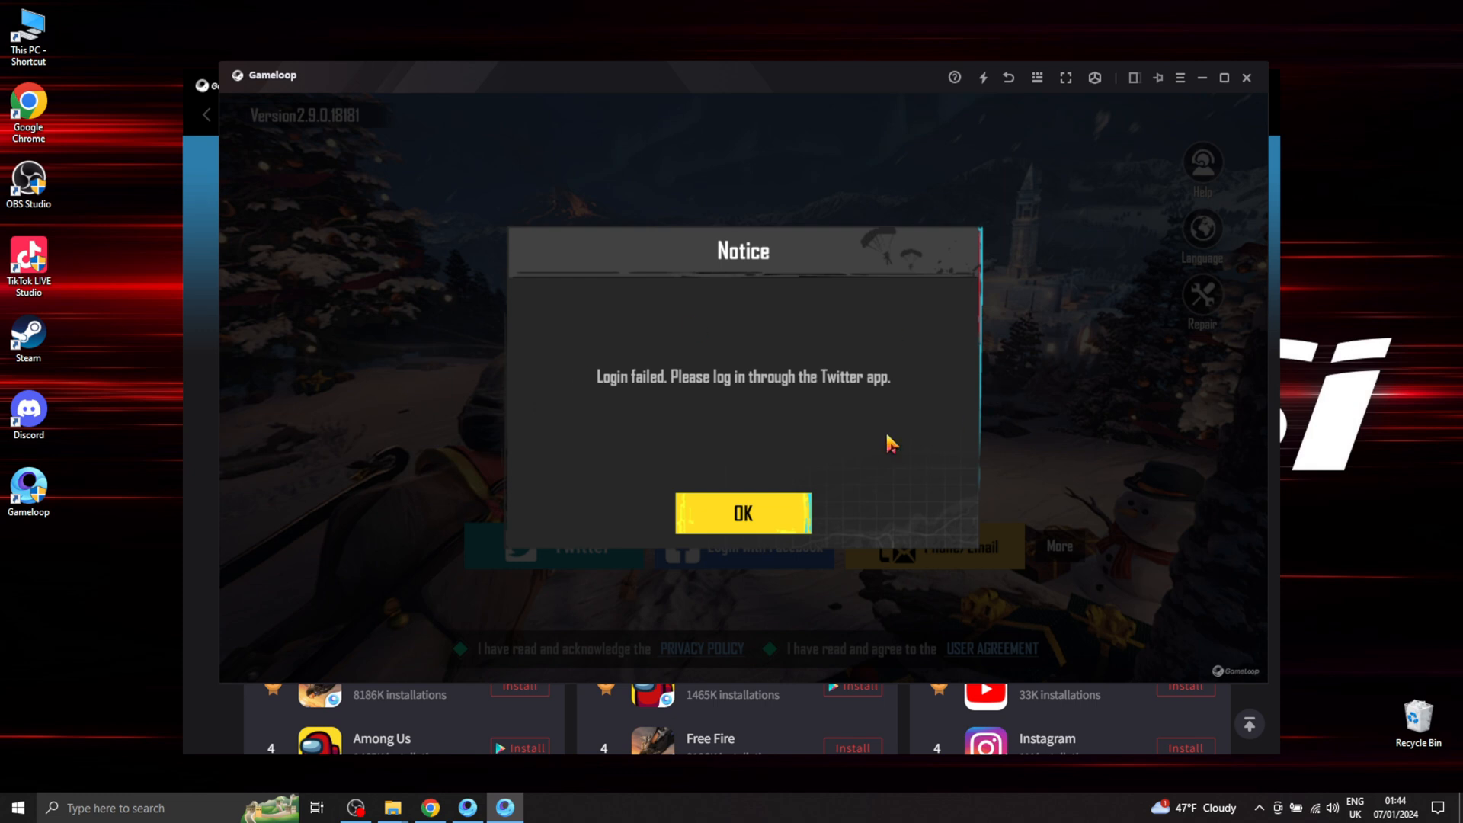
mouse_move(921, 364)
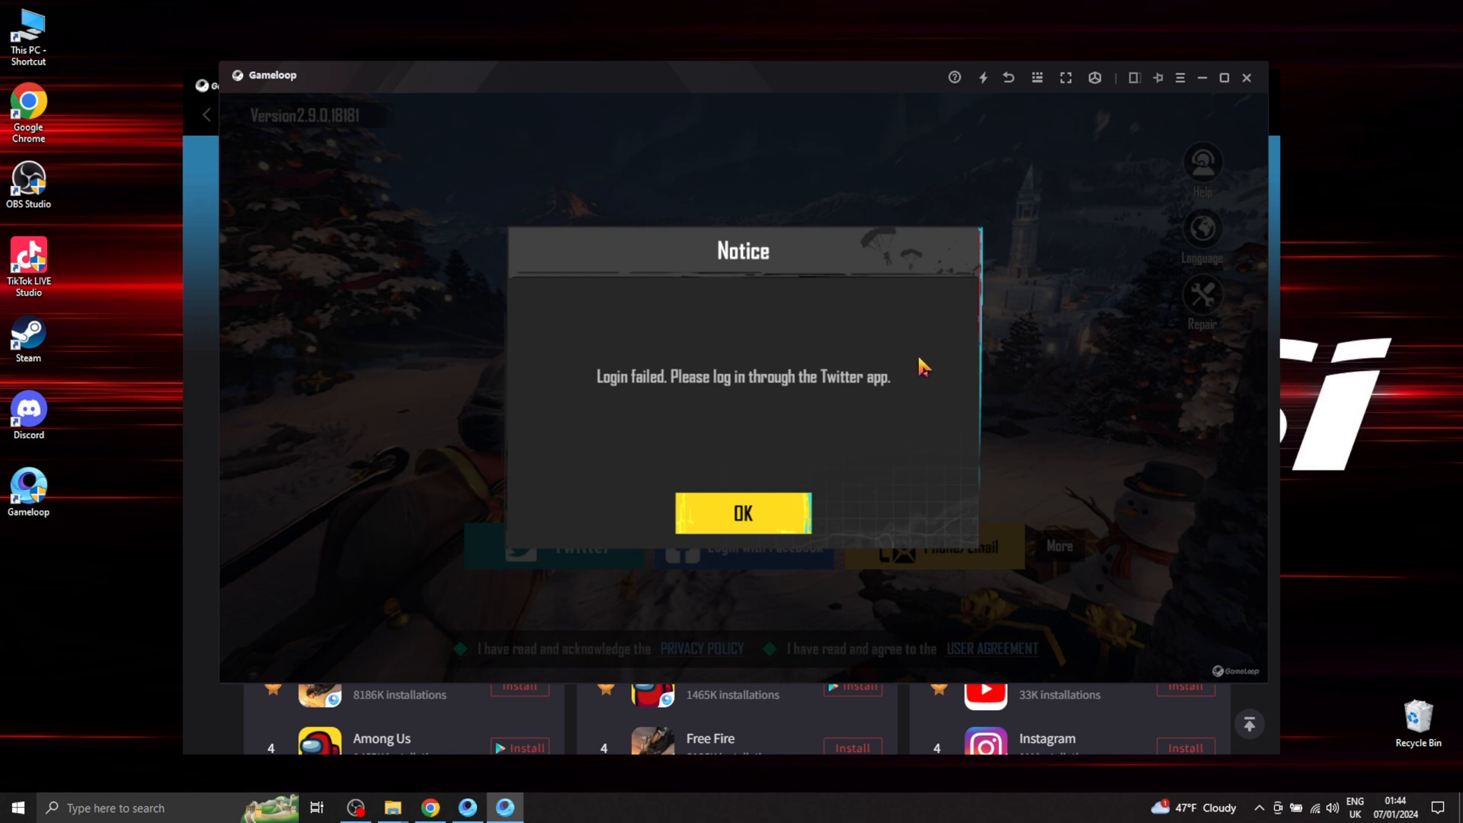
mouse_move(831, 362)
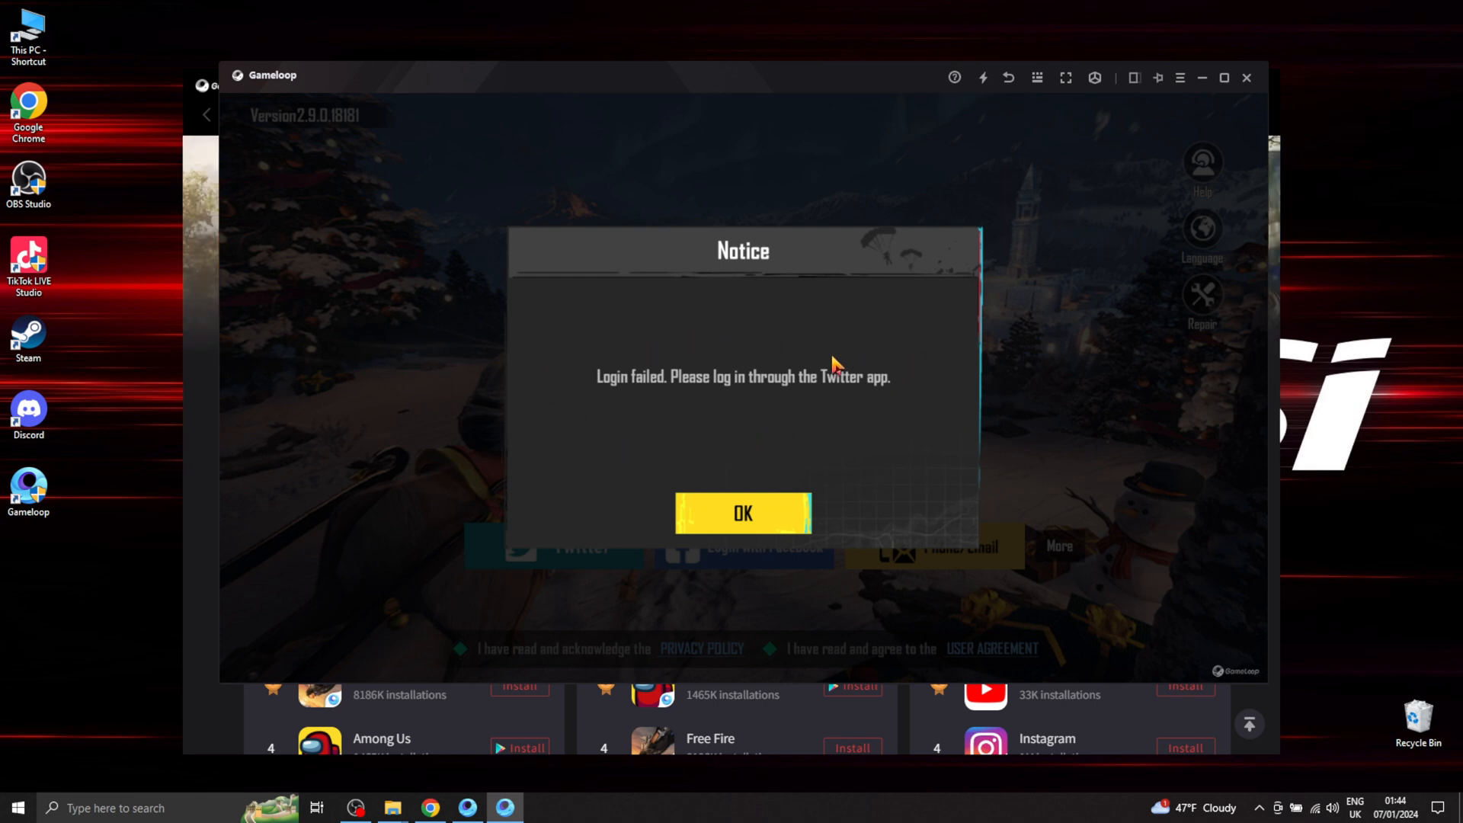
click(742, 514)
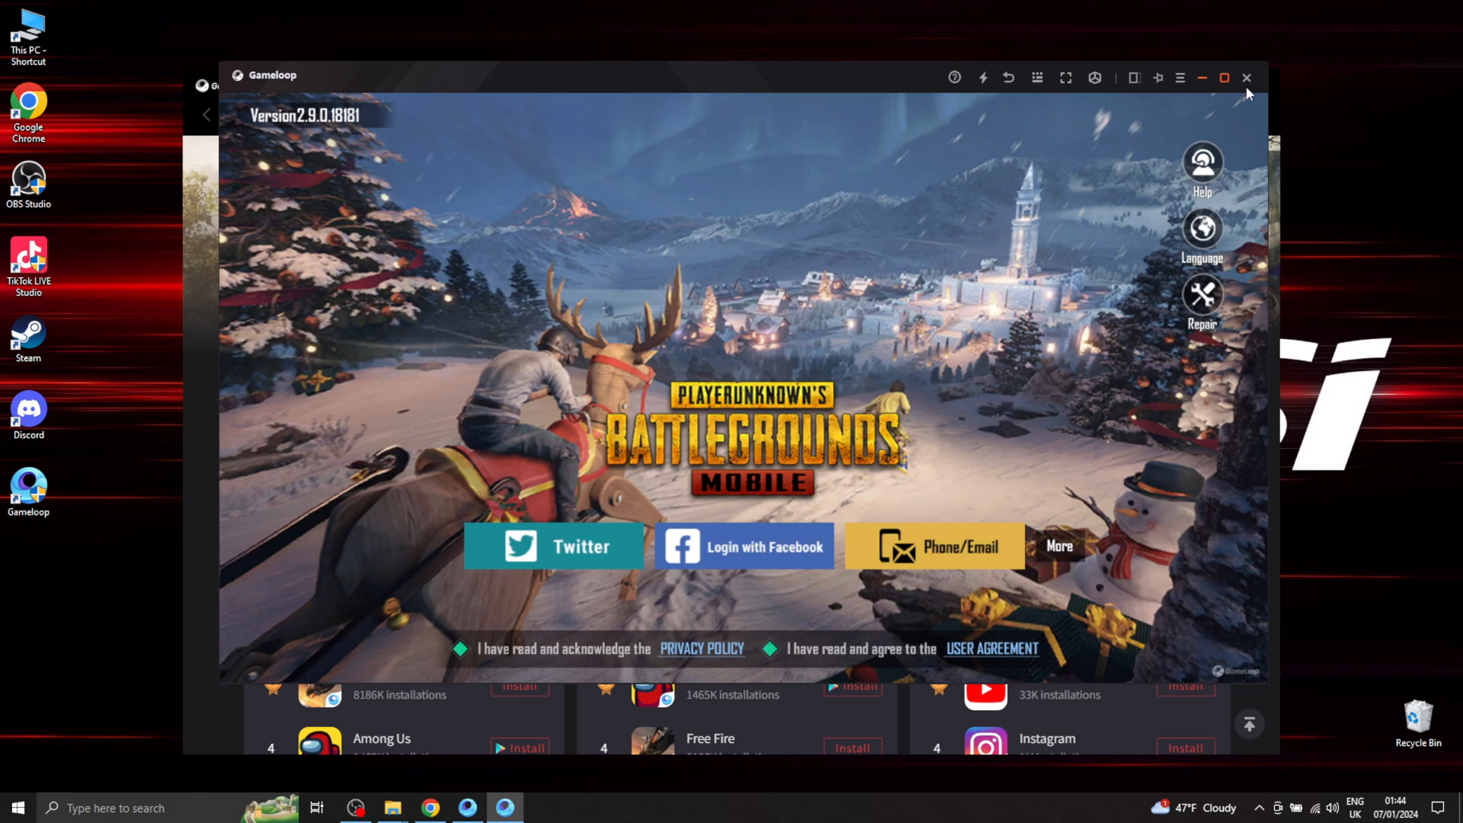
Close the game and search the GameLoop store for twitter.
click(1246, 78)
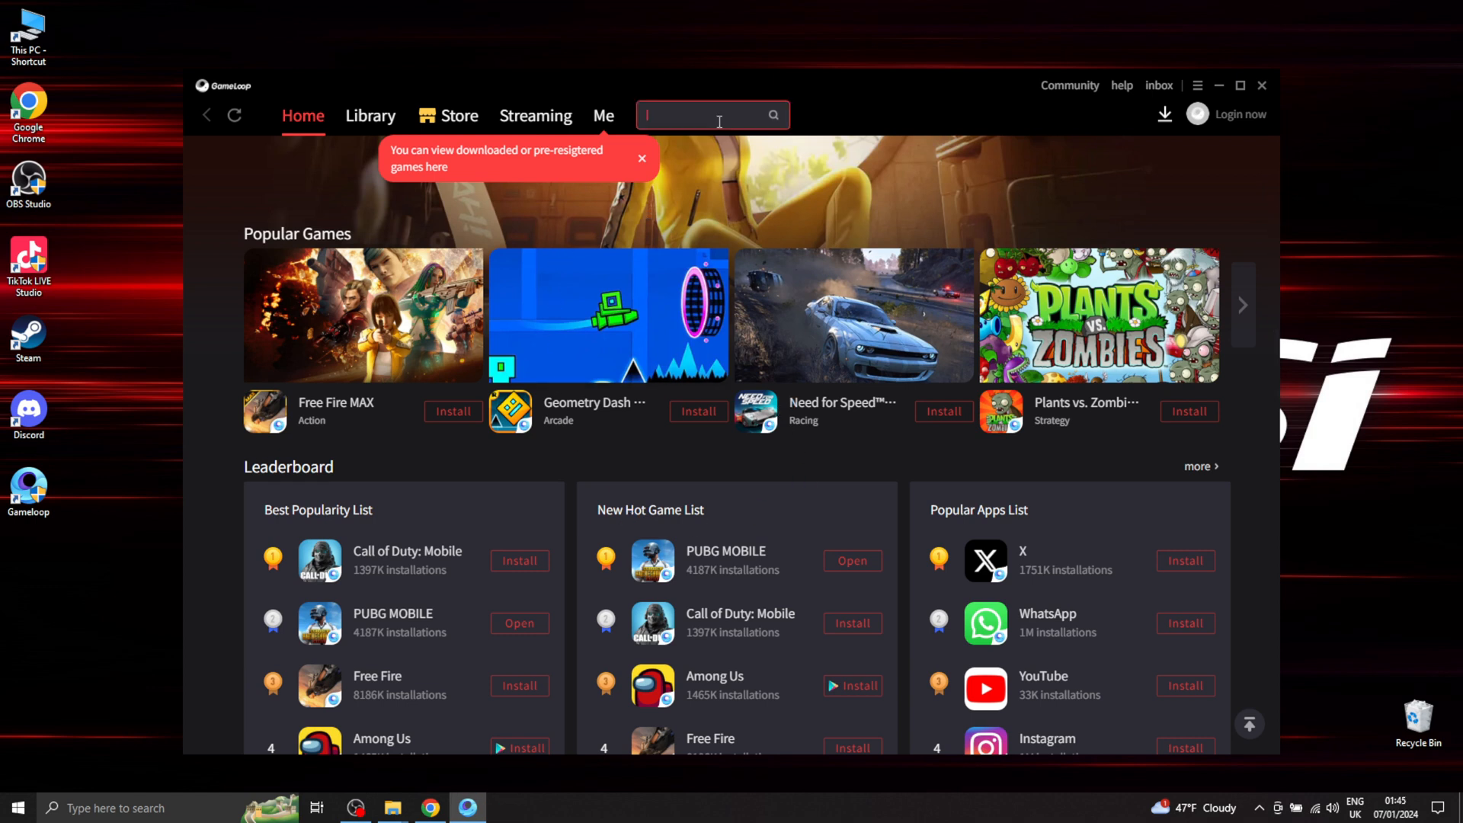
click(642, 157)
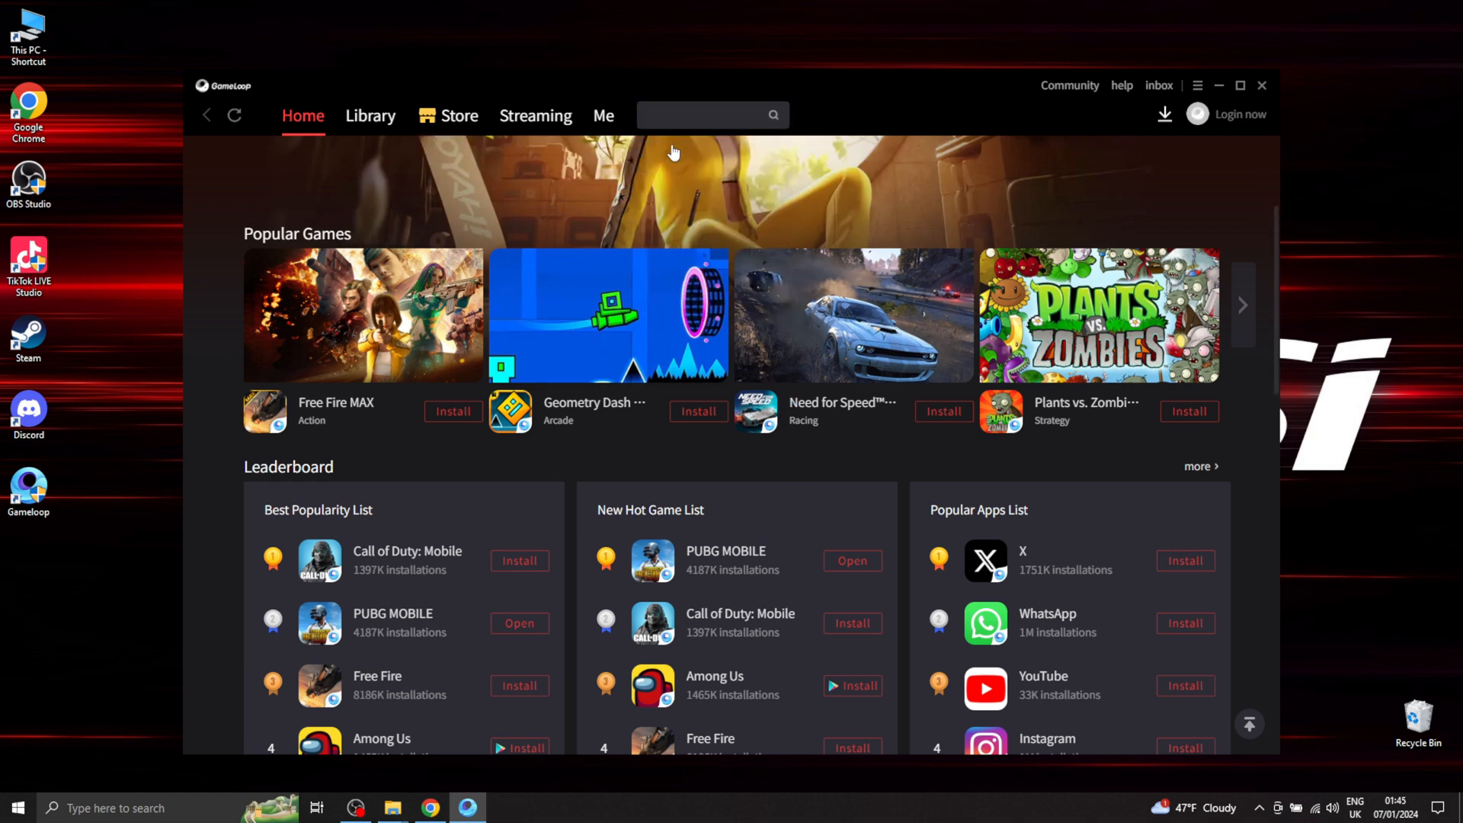
click(704, 114)
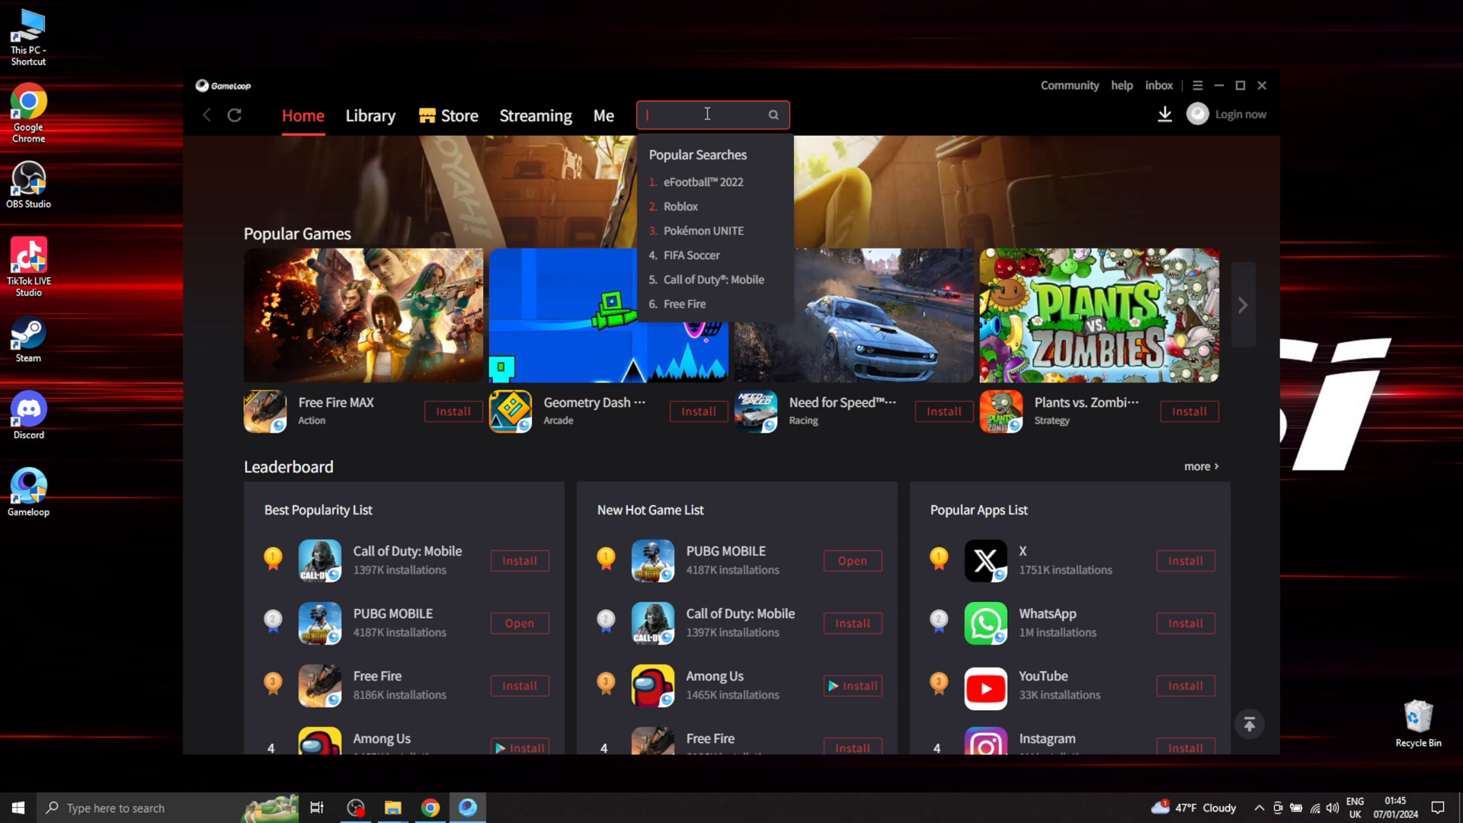
text(t)
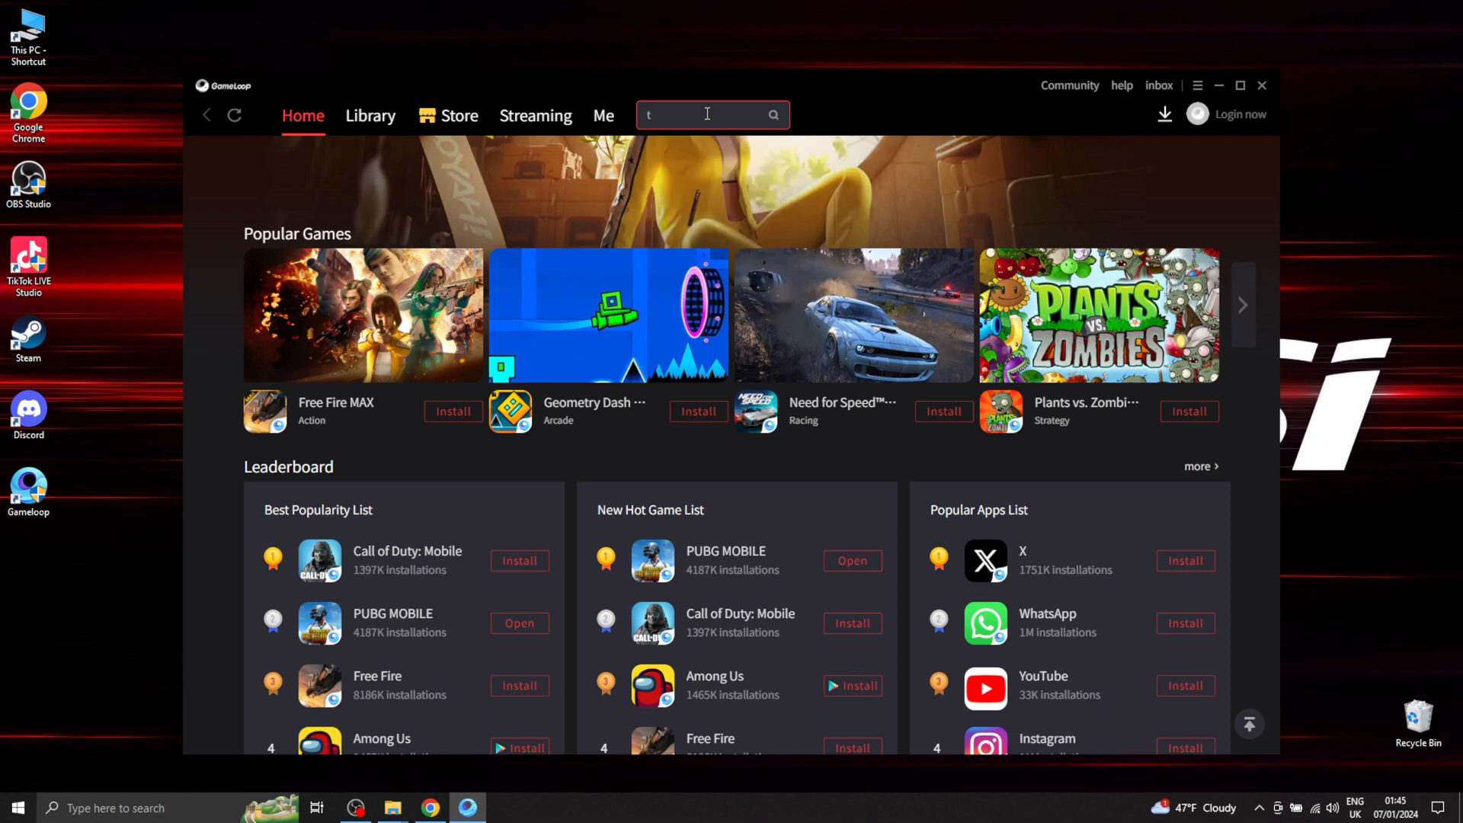
text(witter)
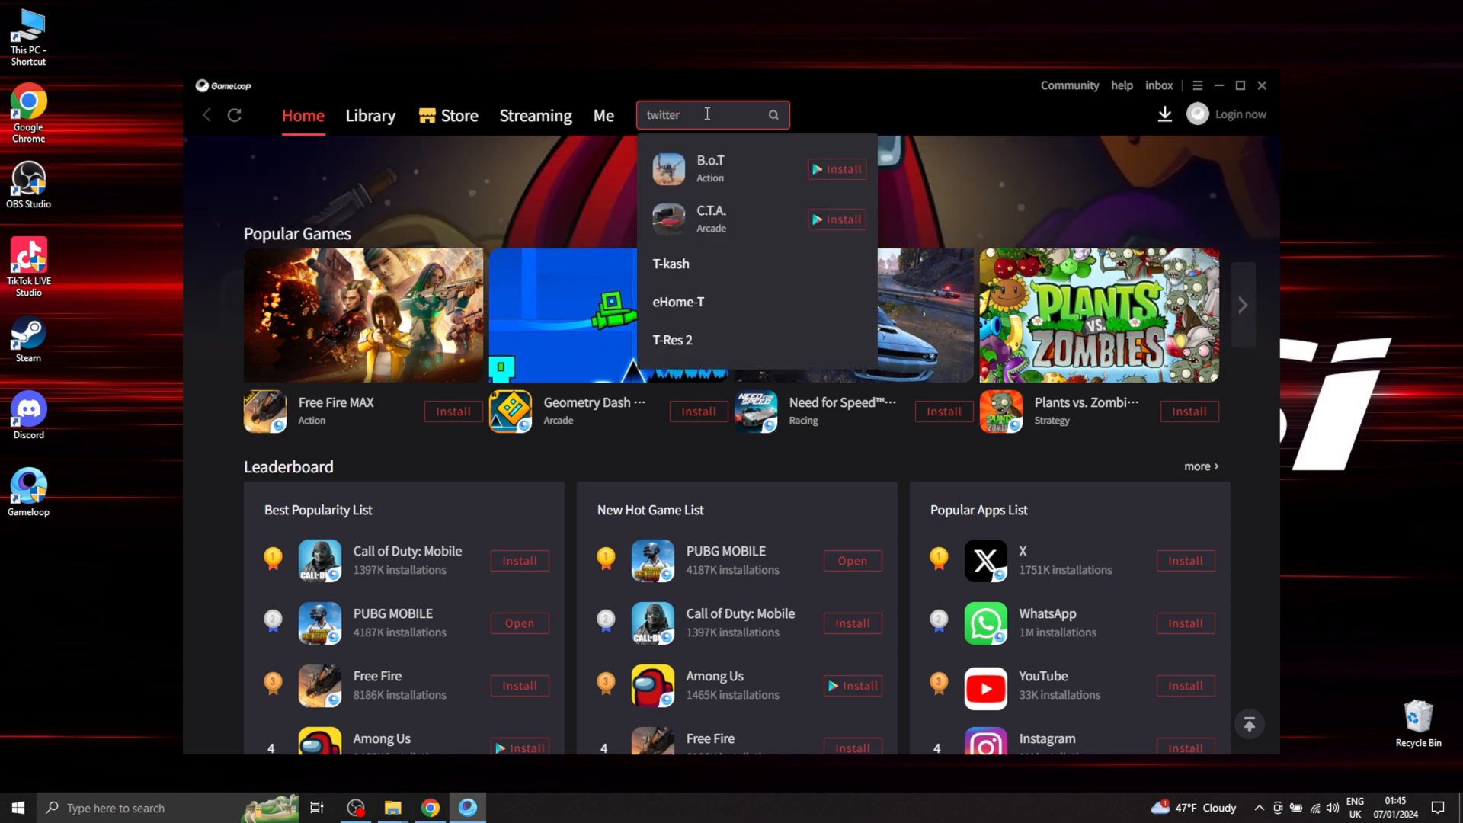
text(twitter)
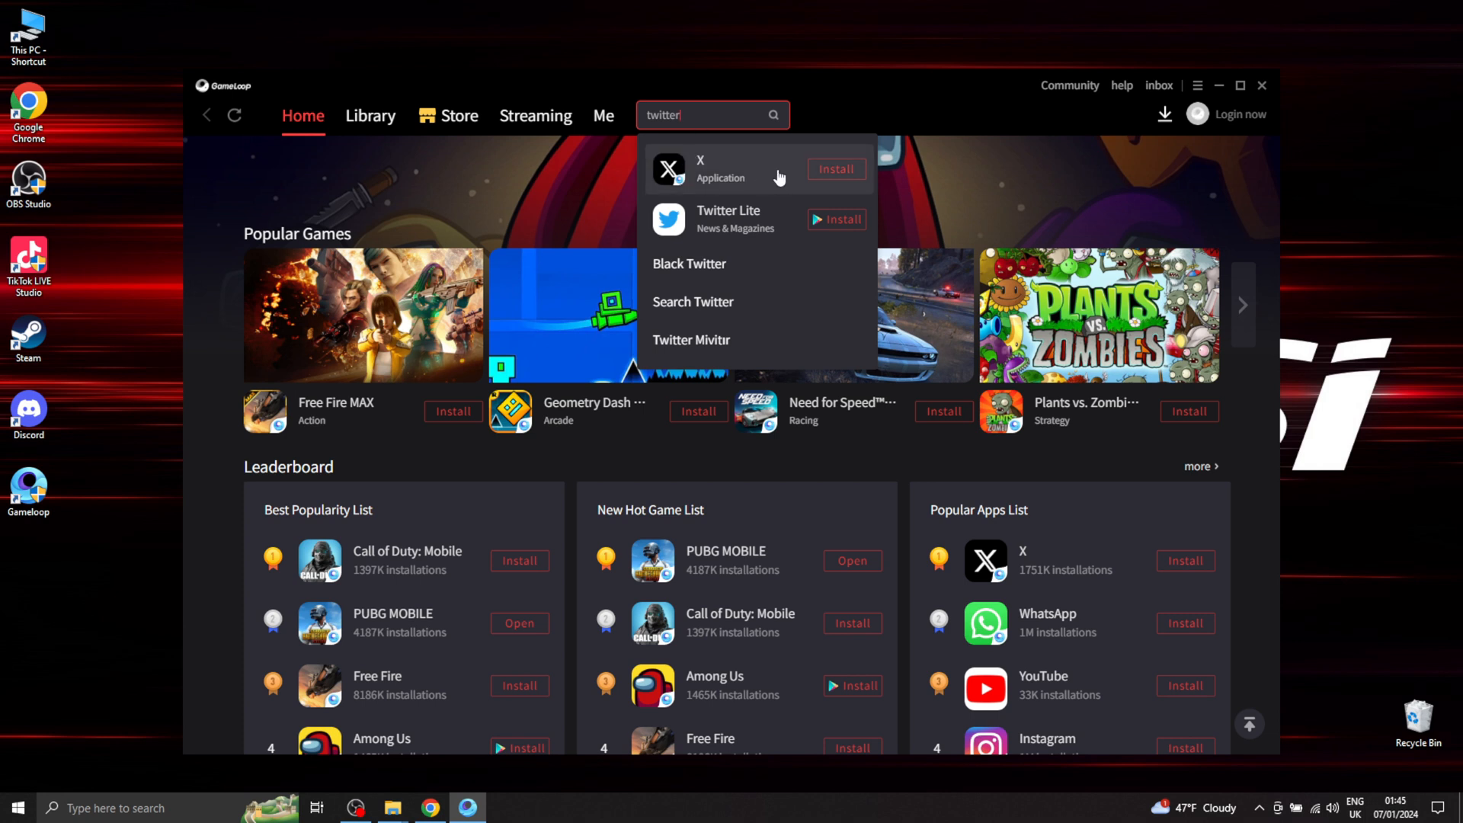
Start installing the X app from its store page.
click(700, 168)
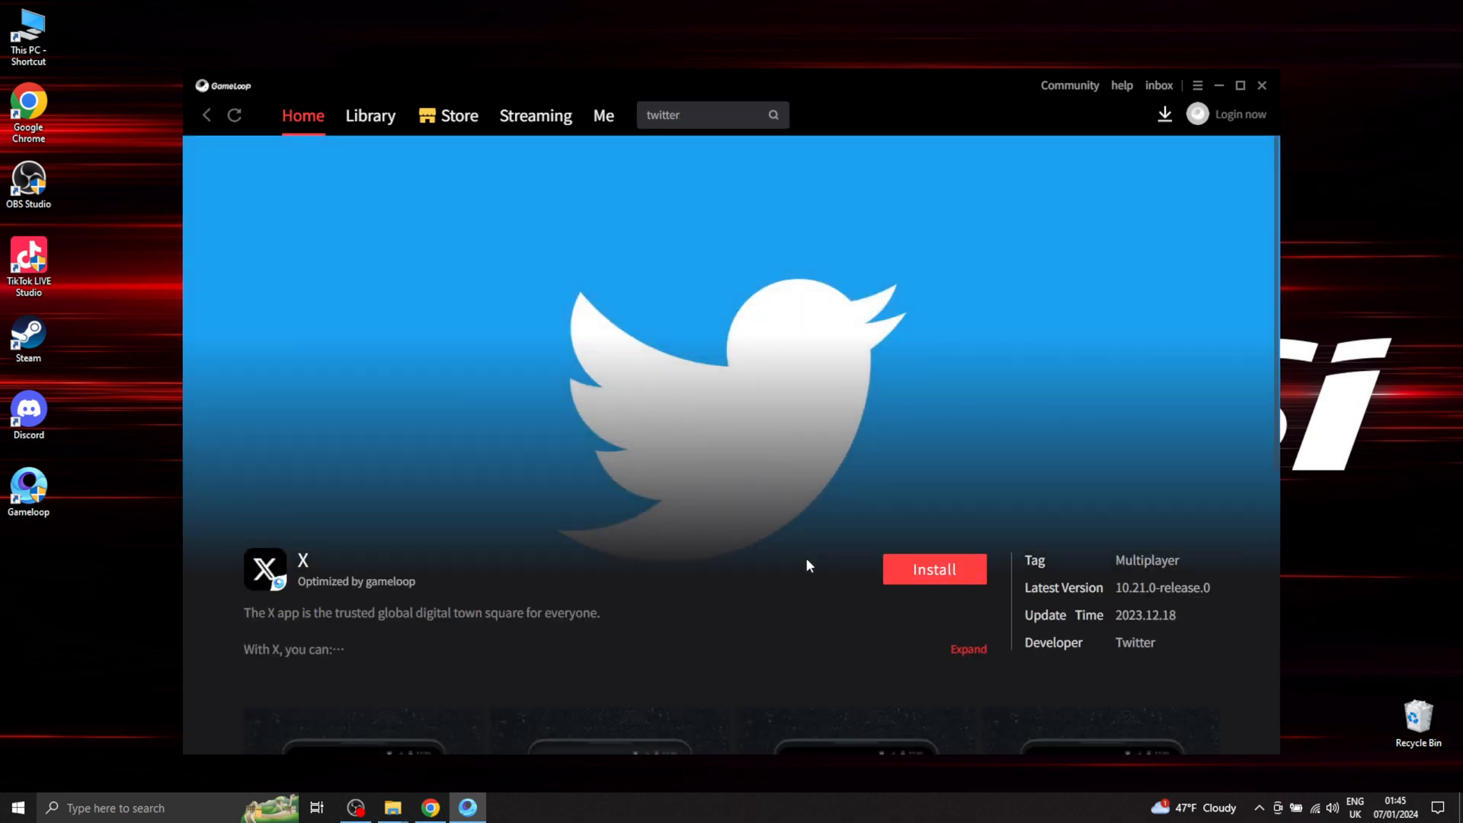
click(933, 569)
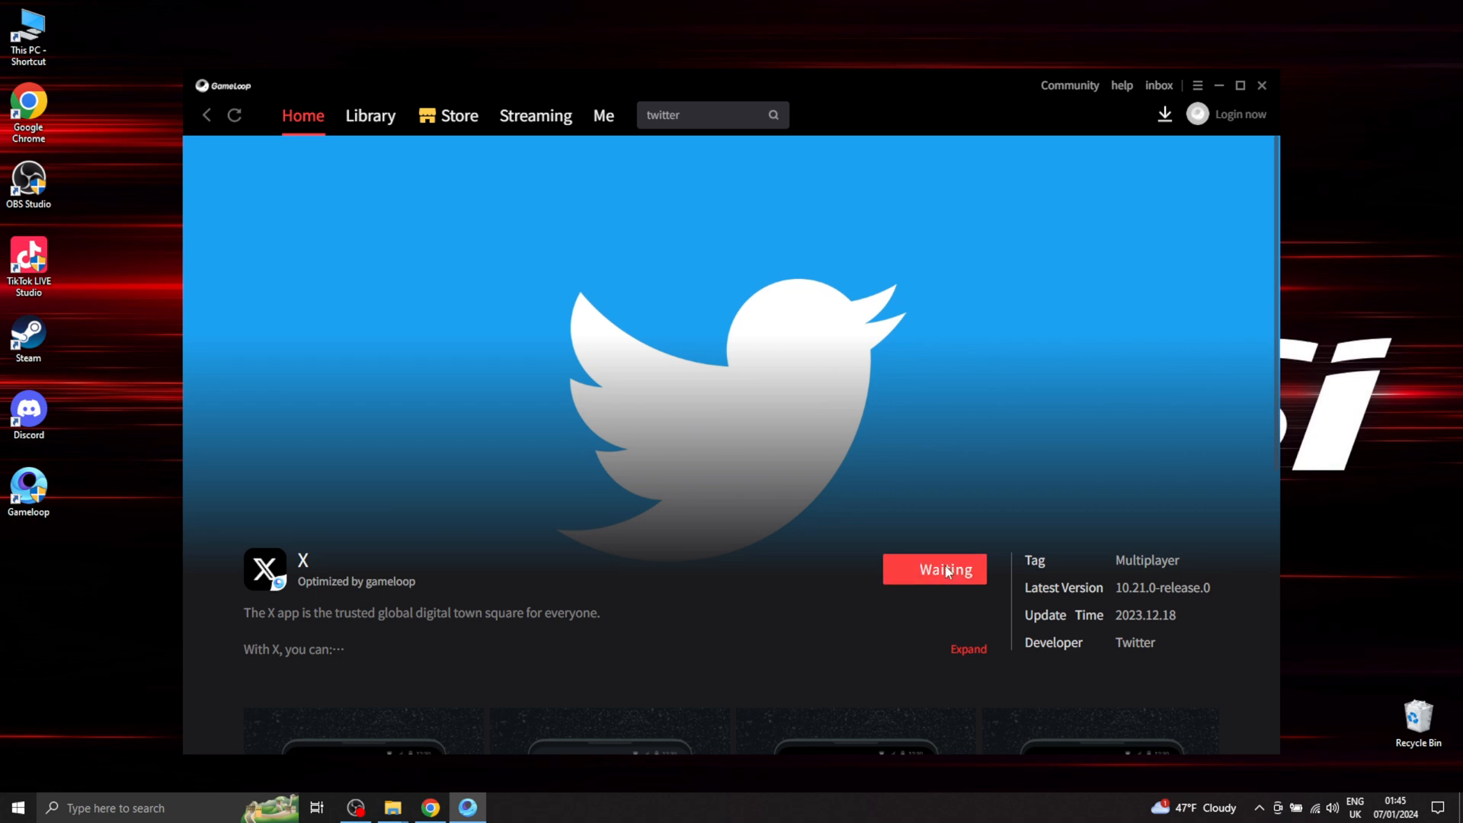
click(934, 569)
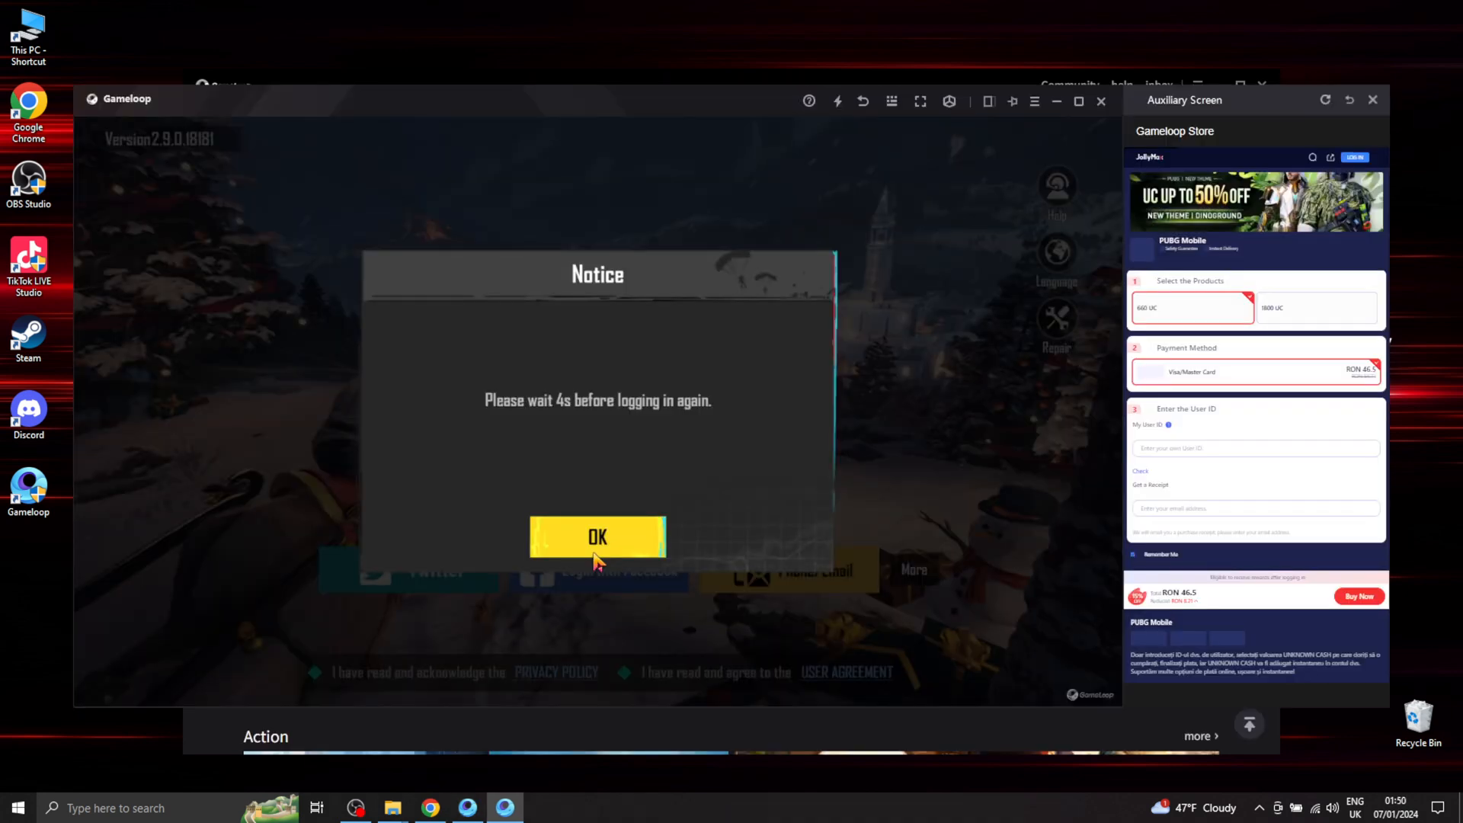
Acknowledge the wait-before-login and emulator-detected notices to reach the PUBG lobby.
click(597, 537)
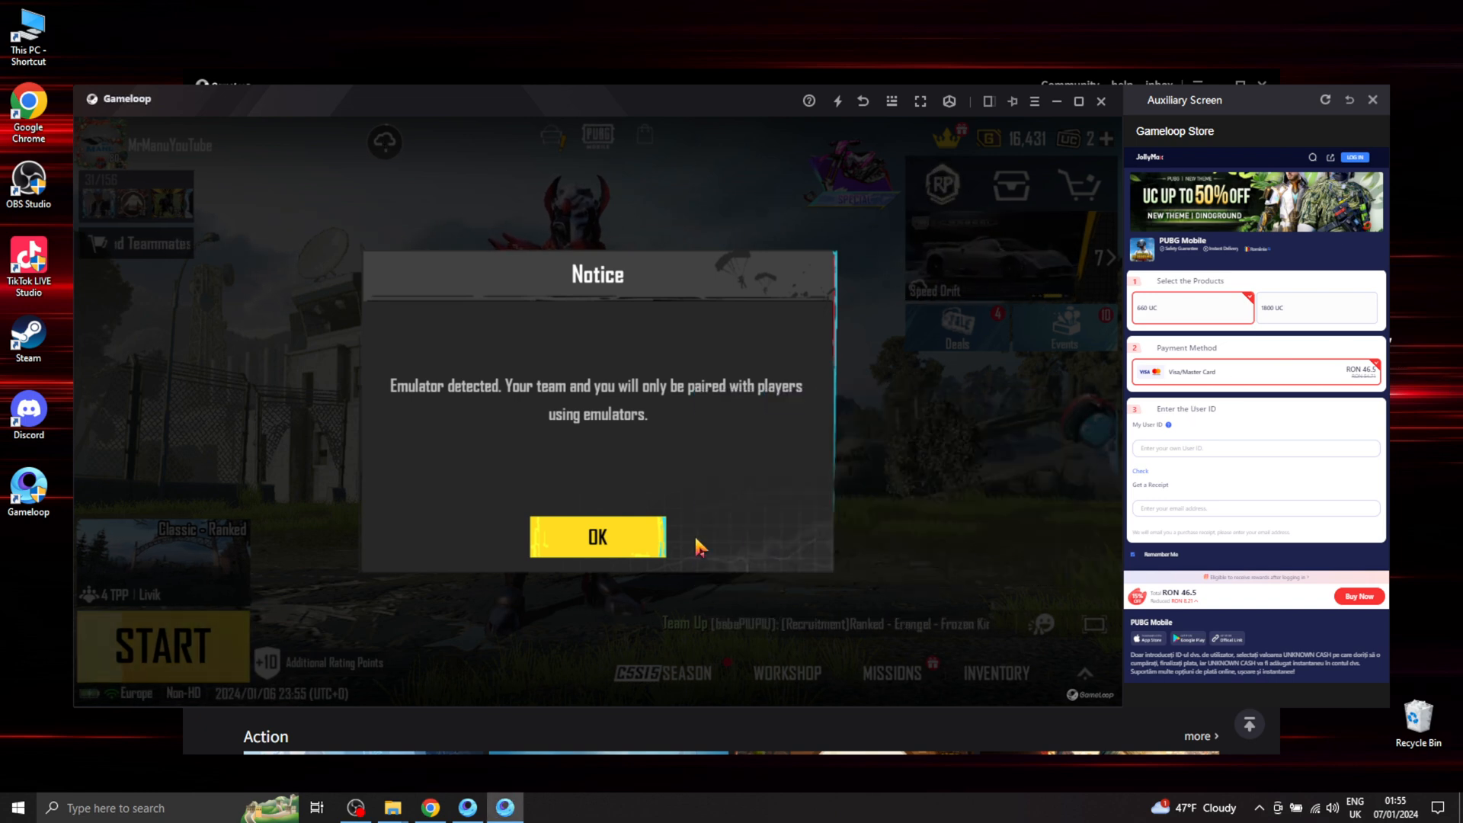
click(597, 538)
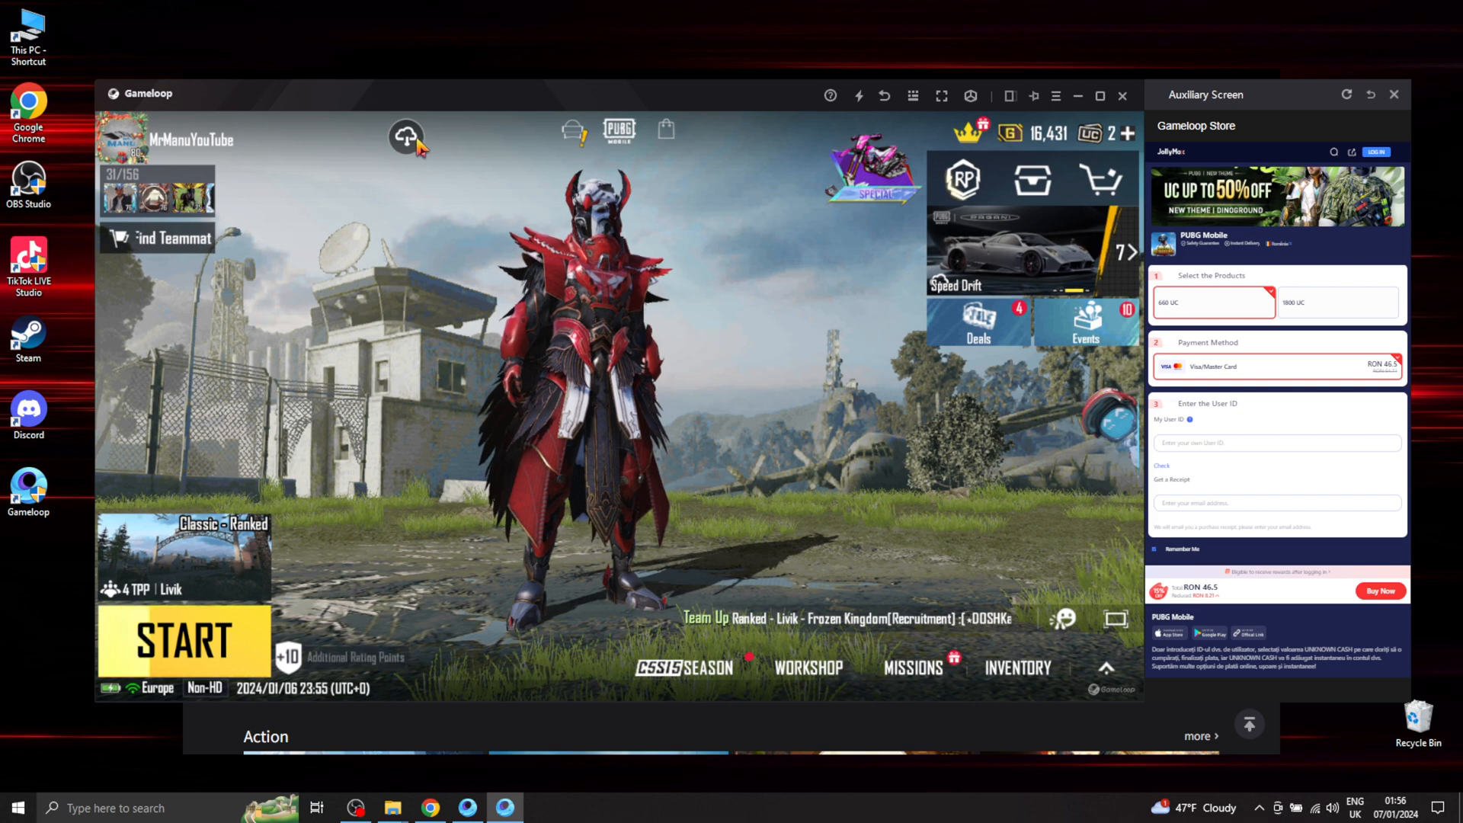
click(406, 137)
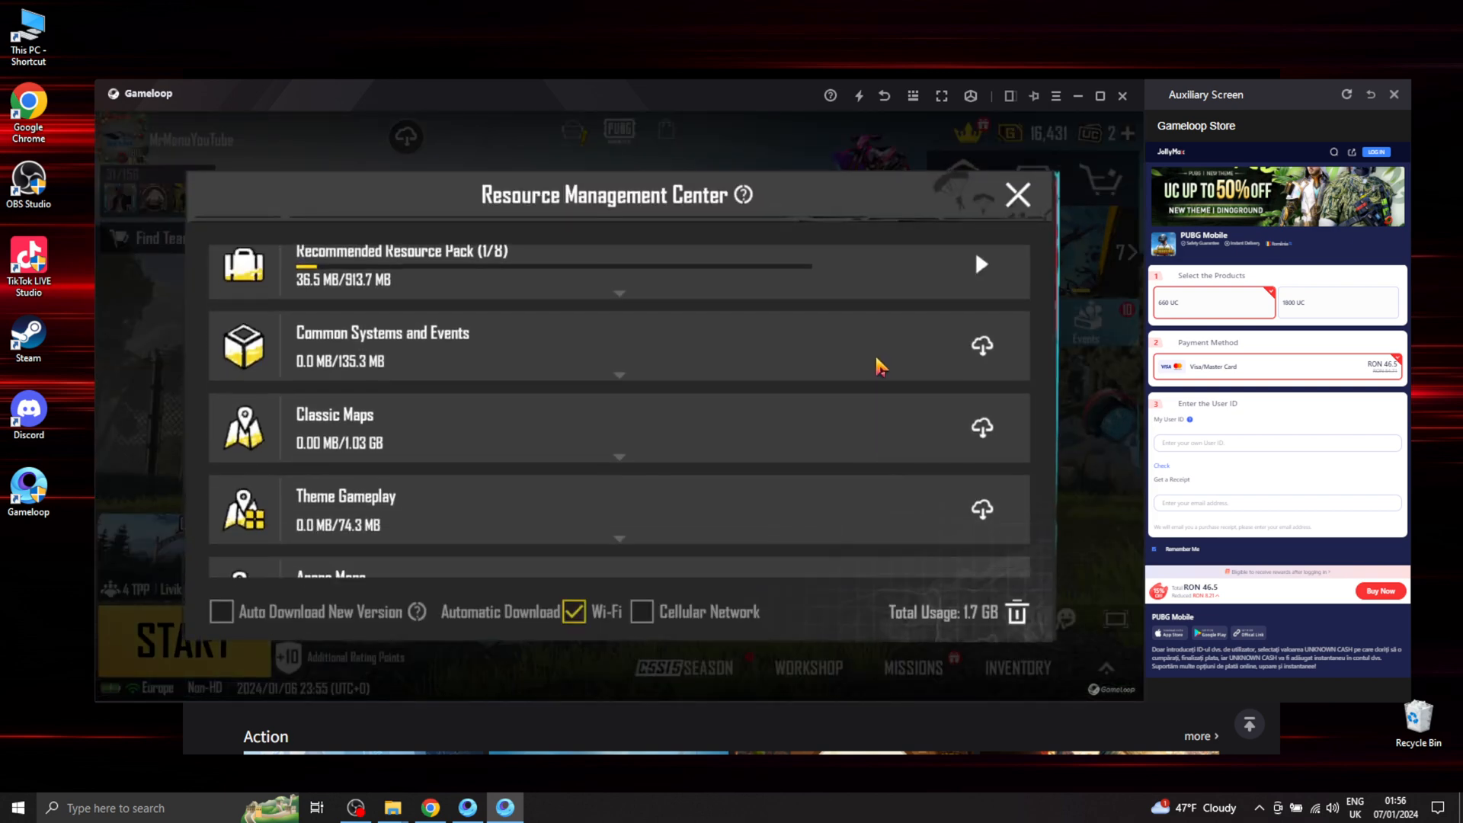
scroll(down, 3)
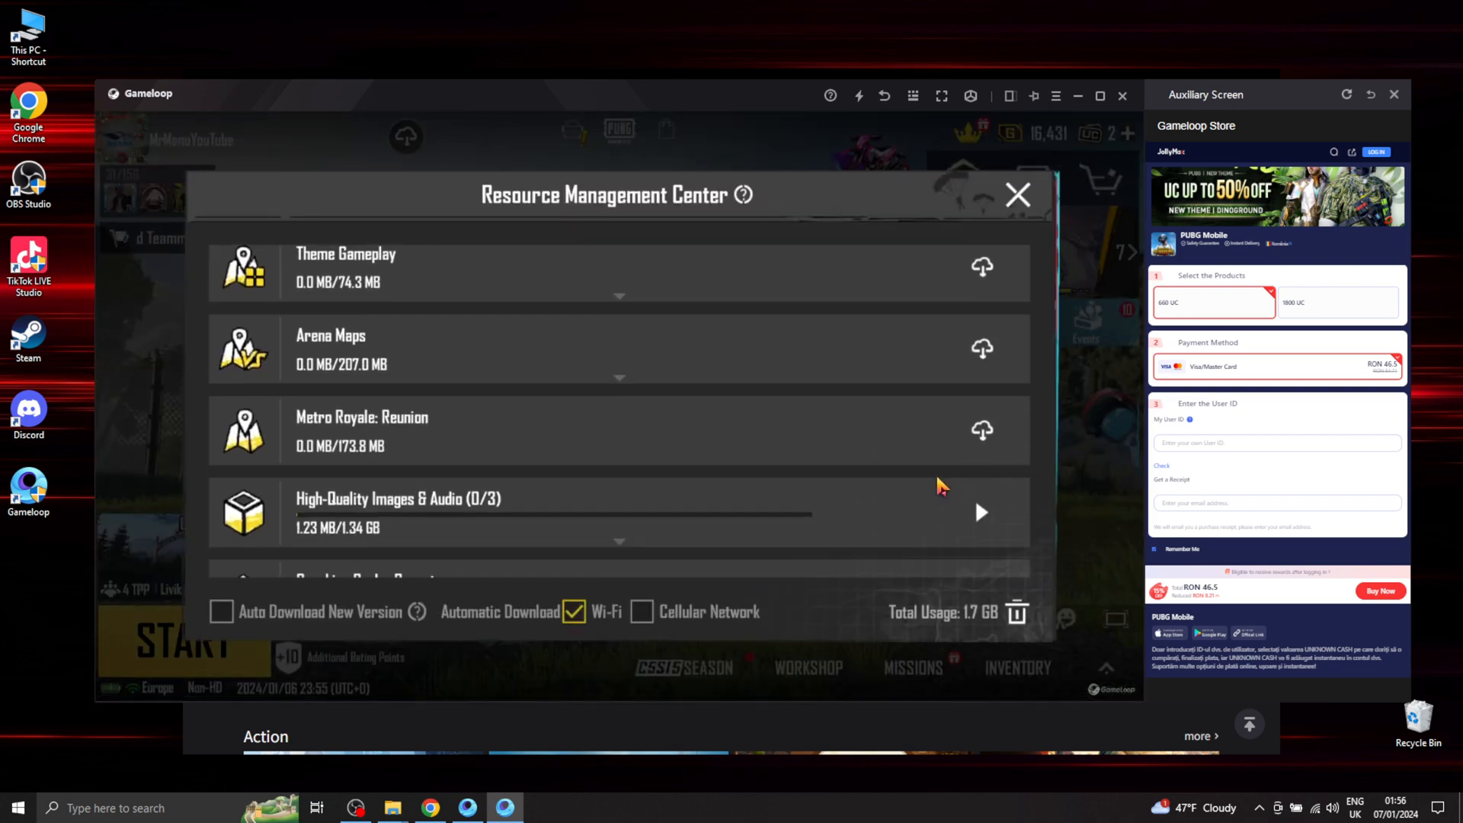
scroll(down, 3)
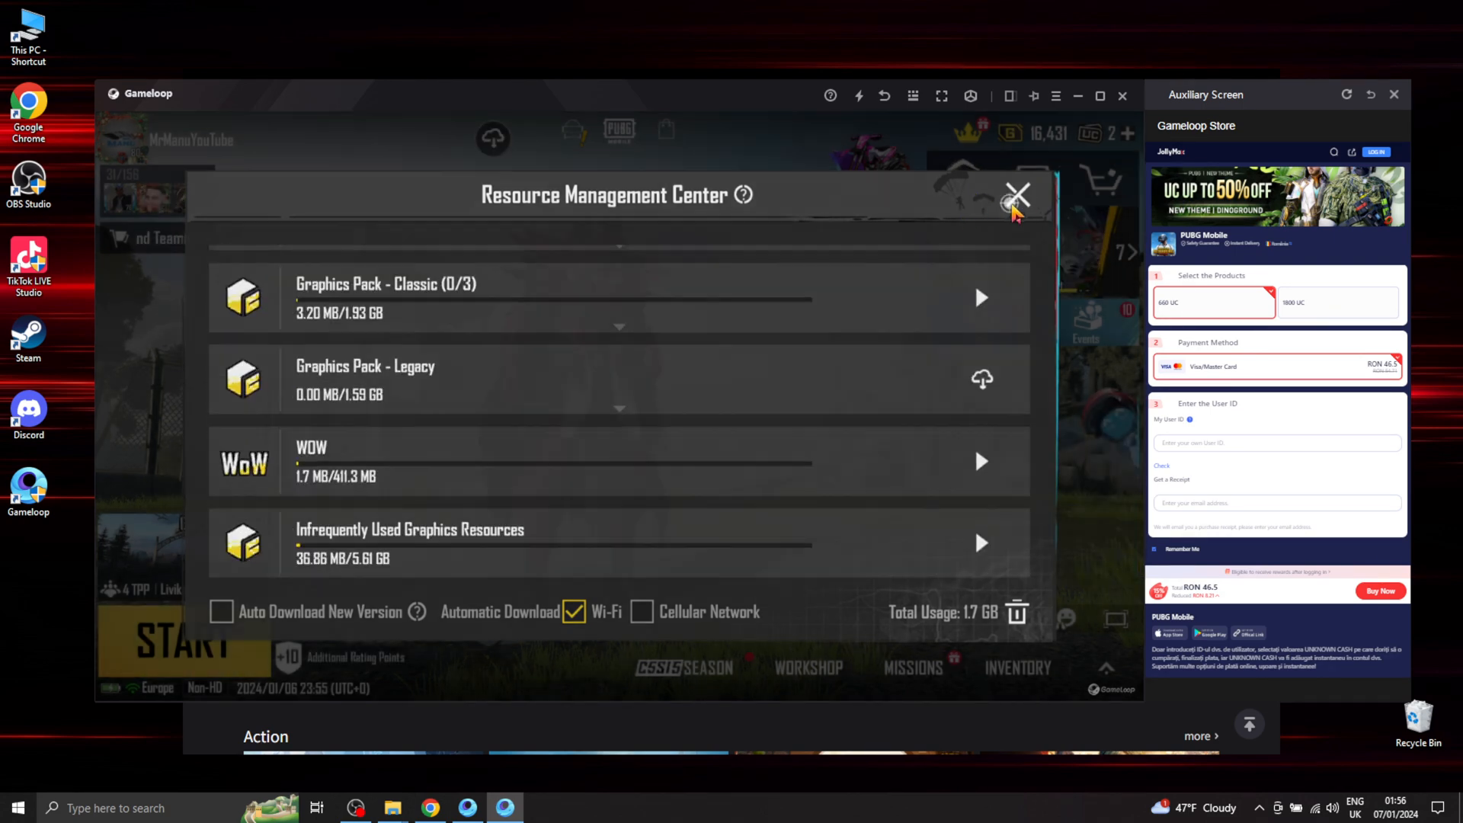
click(1017, 193)
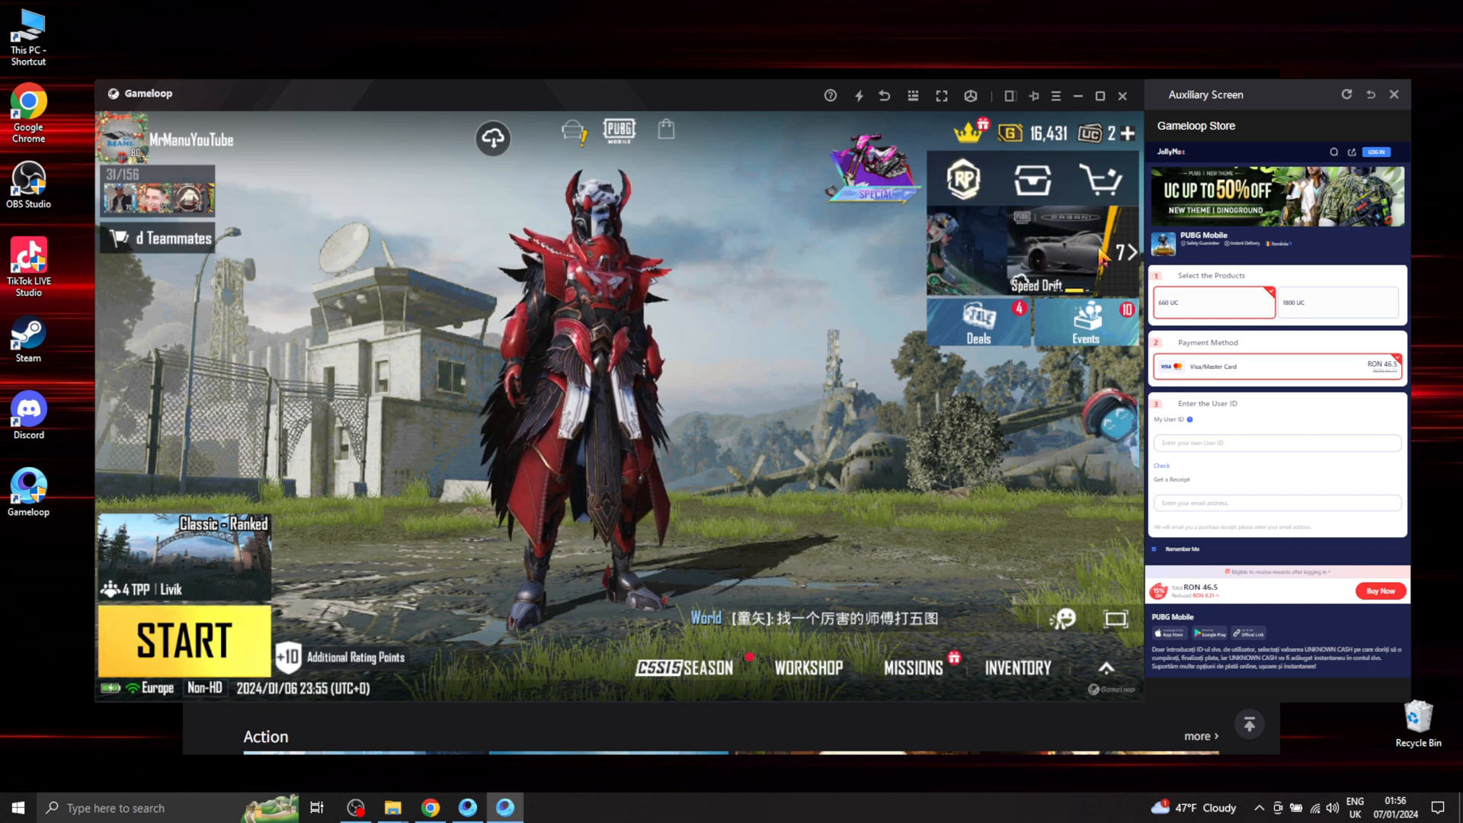